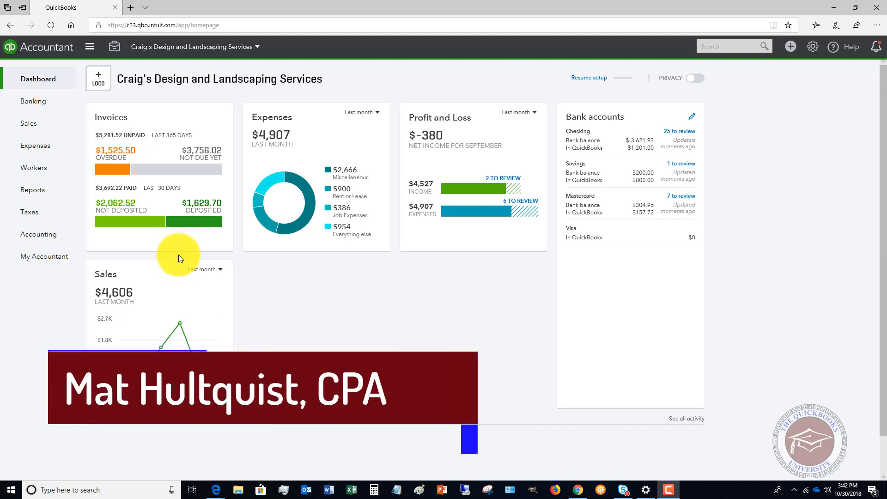
mouse_move(482, 249)
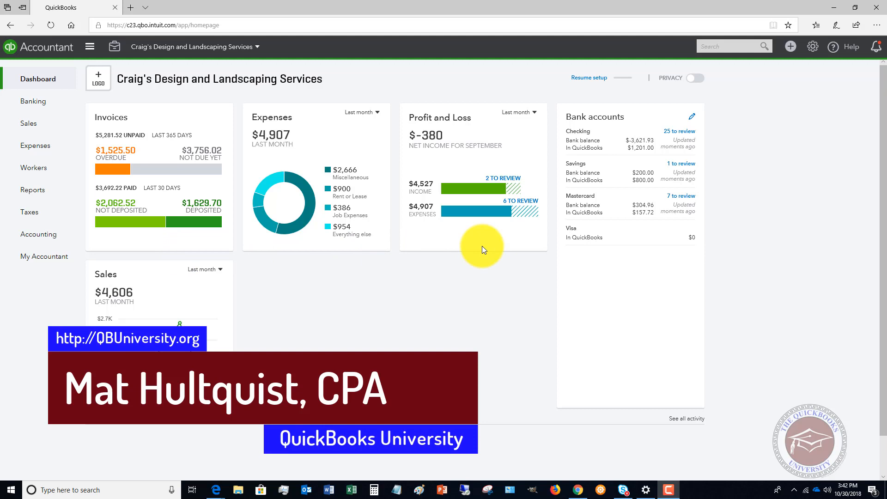
mouse_move(487, 156)
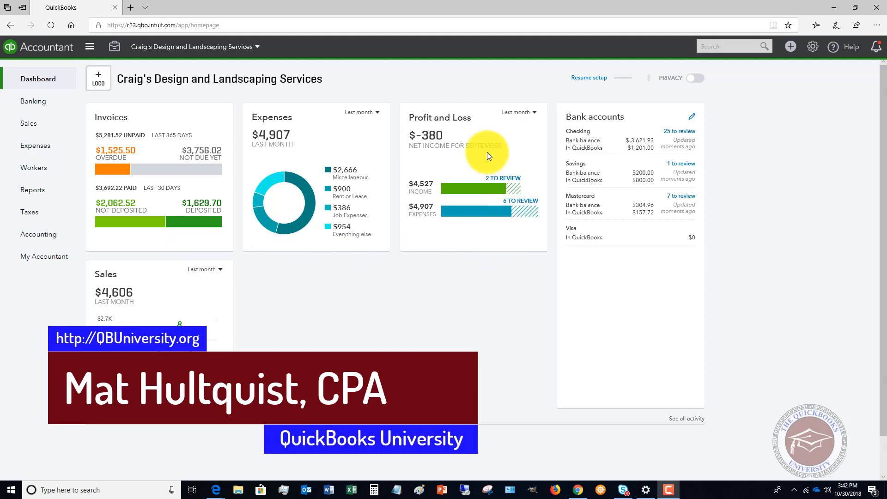
mouse_move(685, 105)
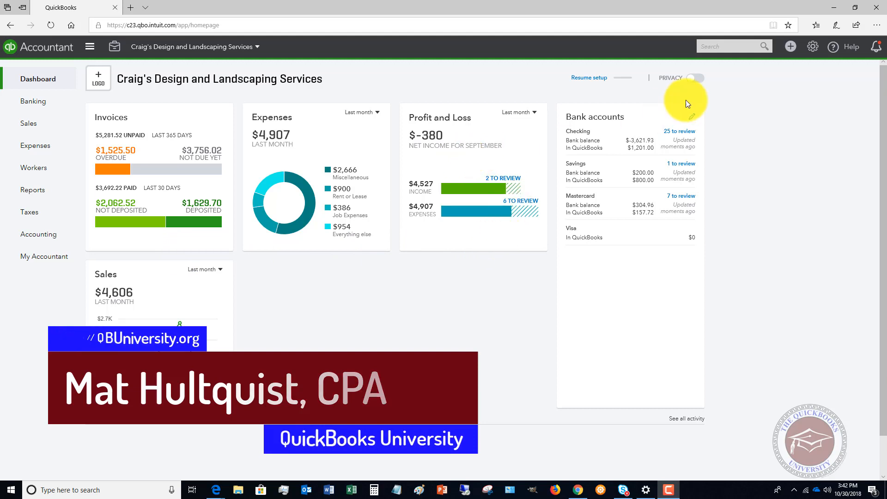
mouse_move(813, 46)
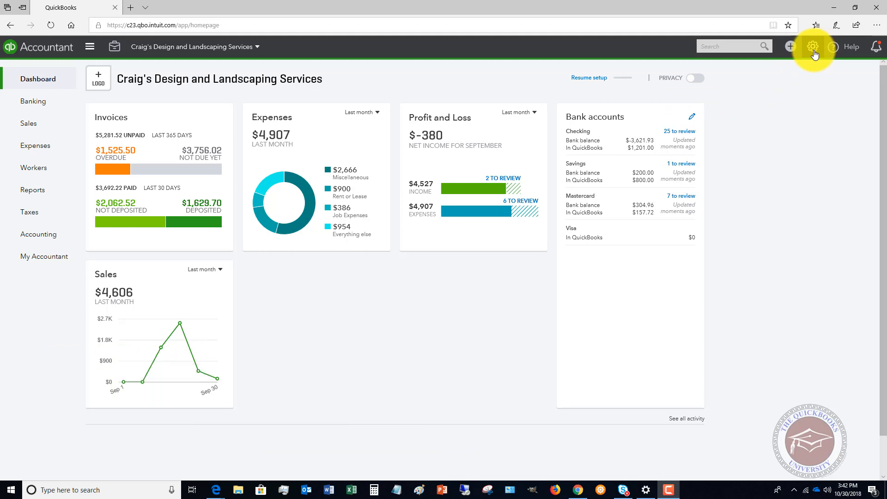
Reach the Progress Invoicing option under Account and Settings, Sales
left_click(812, 46)
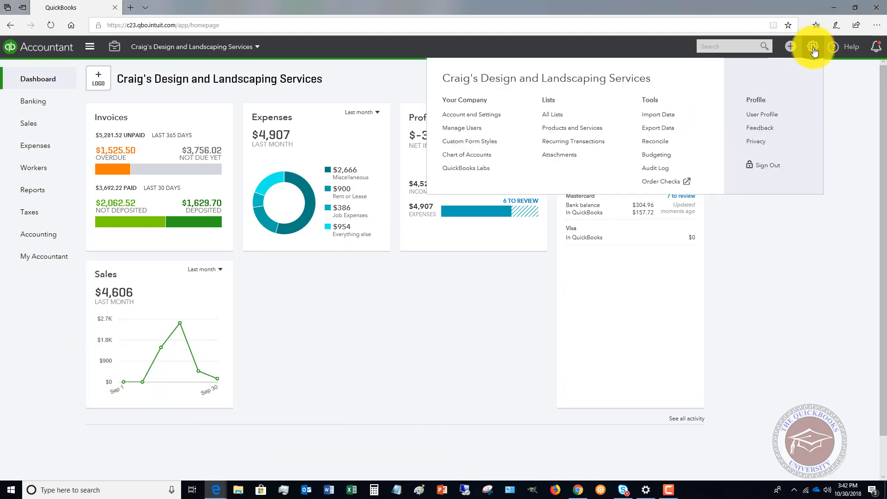
left_click(471, 114)
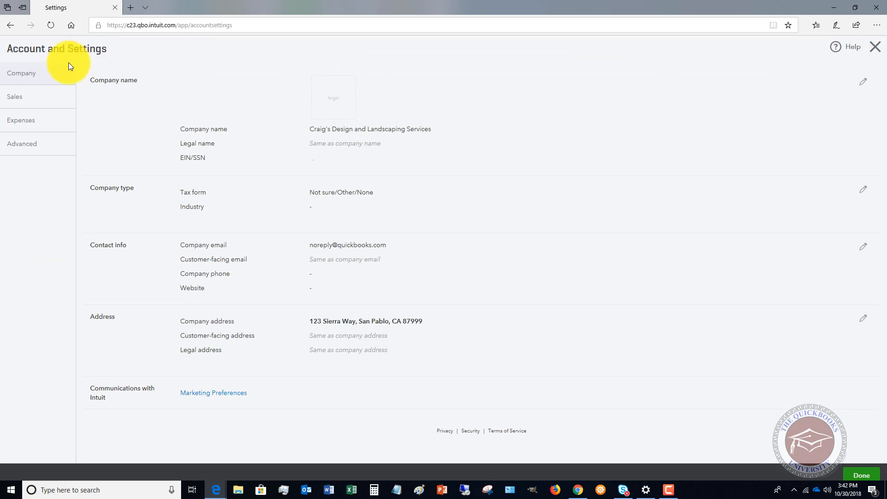
left_click(13, 96)
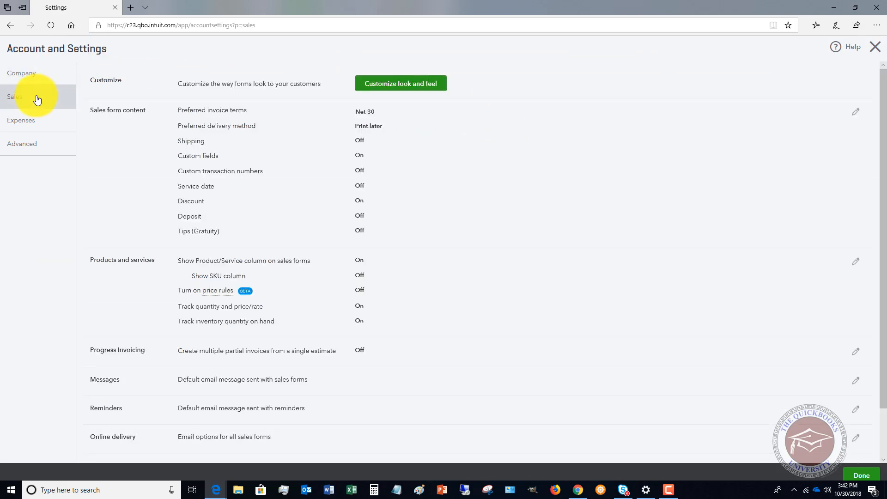
scroll("down", 3)
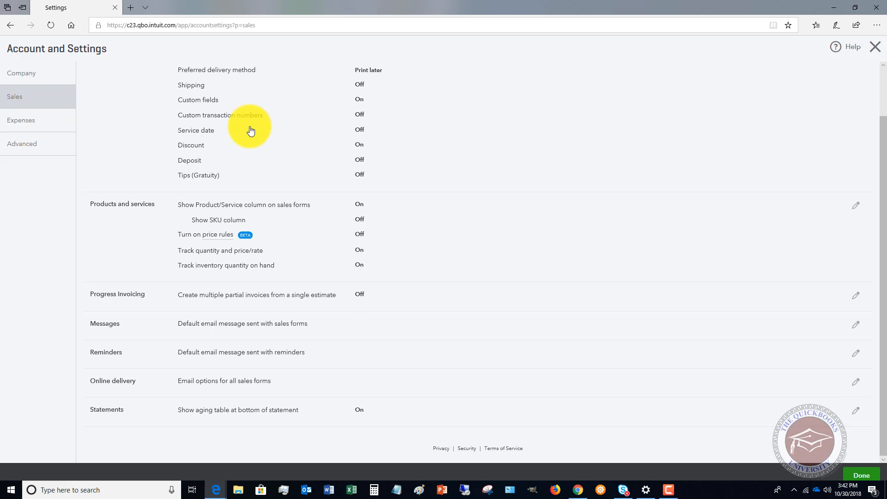
mouse_move(129, 304)
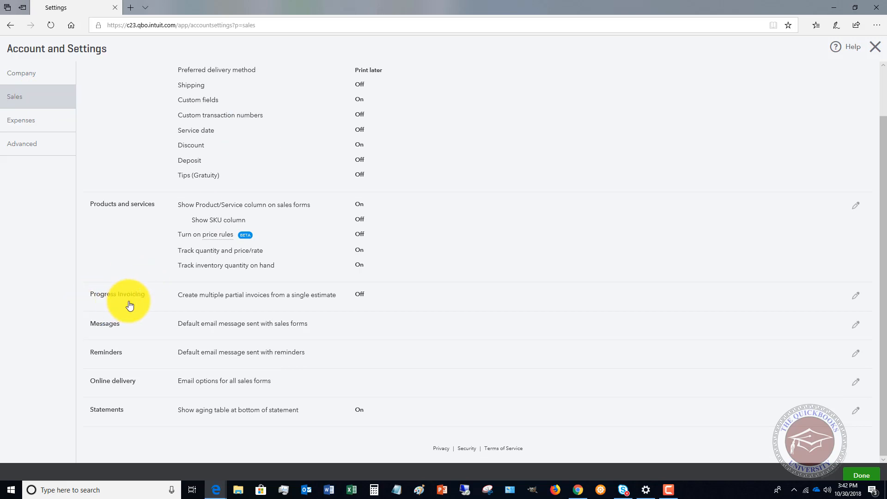
mouse_move(263, 304)
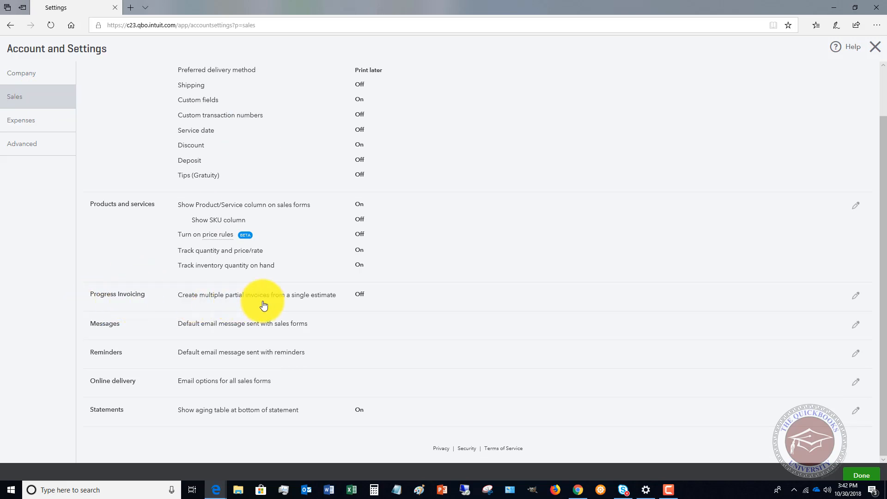
mouse_move(329, 306)
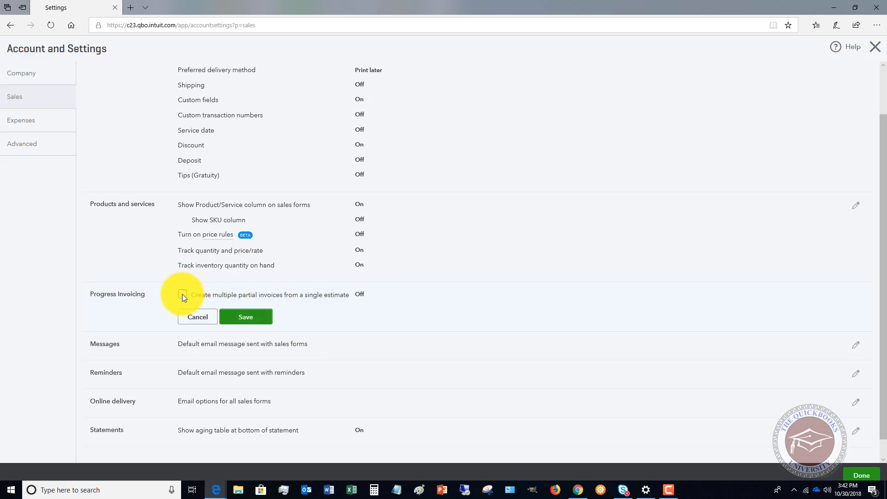
Enable creating multiple partial invoices from a single estimate and save it
left_click(182, 294)
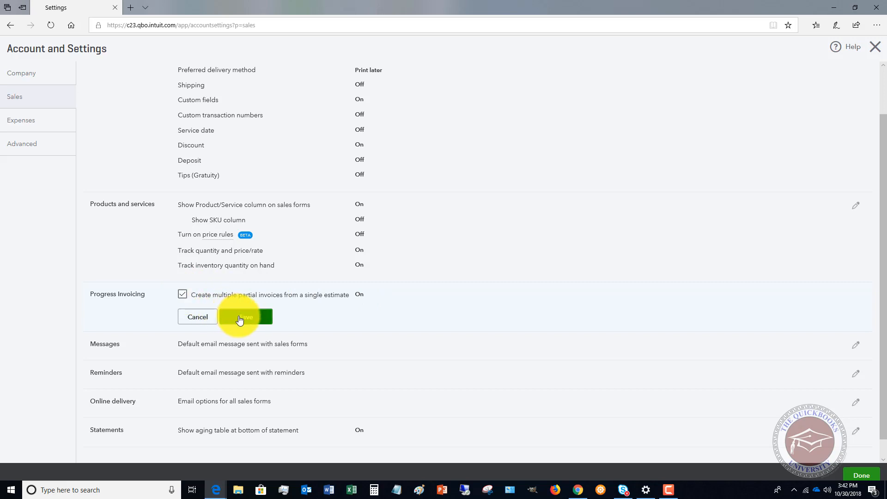
left_click(244, 316)
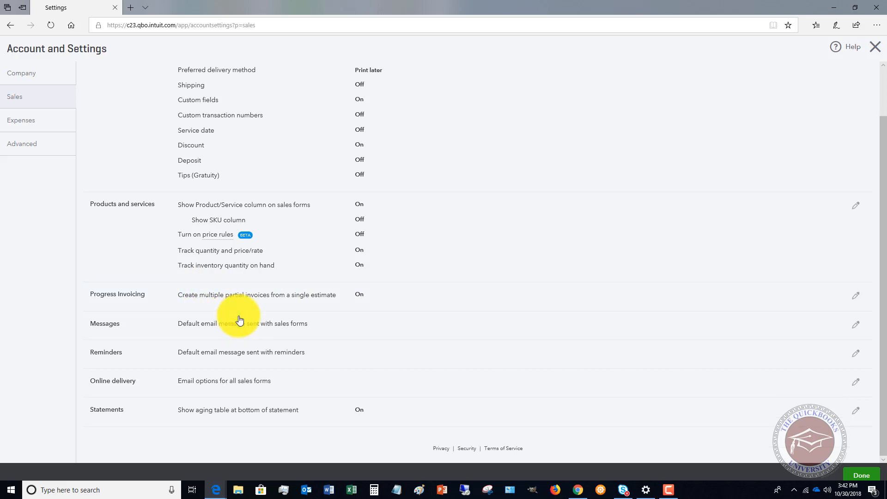
mouse_move(350, 298)
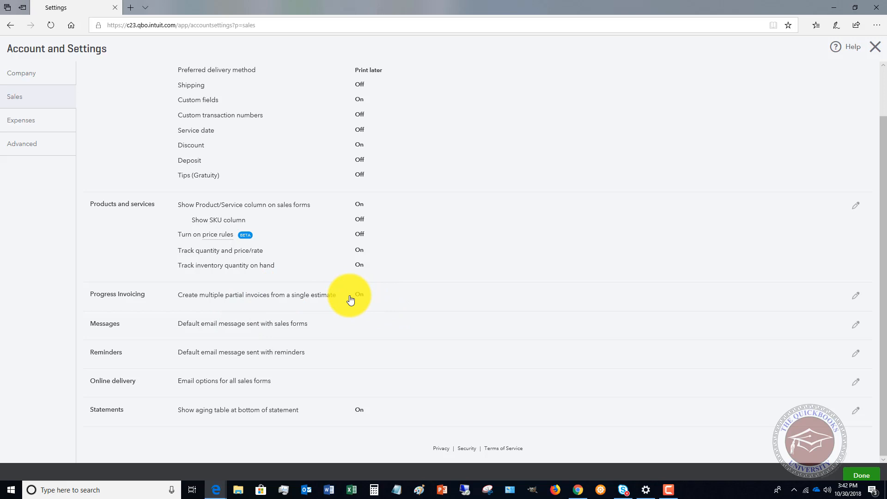
mouse_move(861, 469)
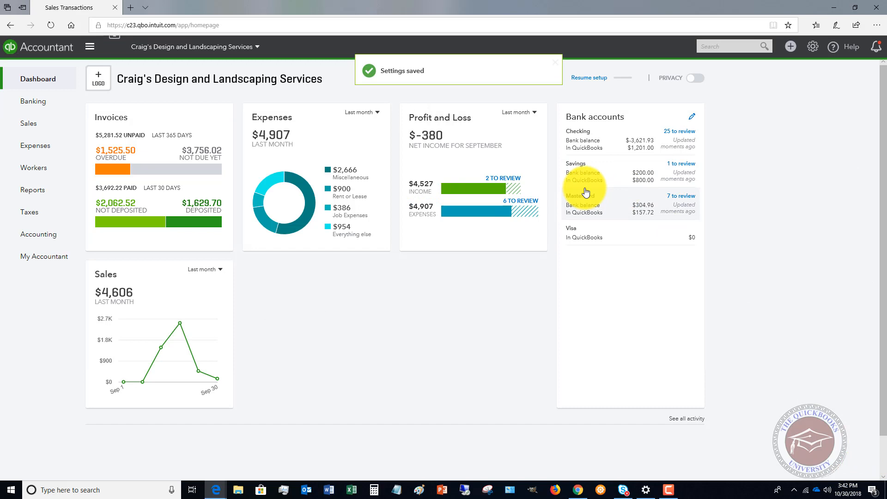
mouse_move(376, 191)
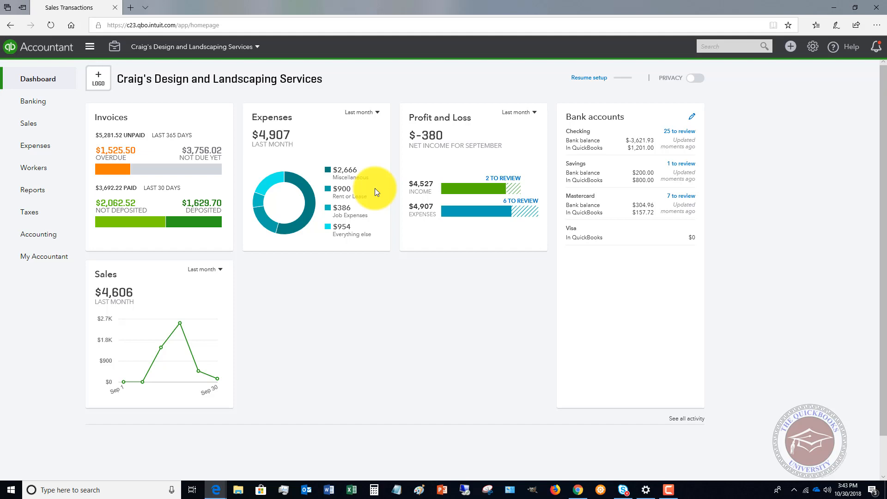
Go to Sales and show the All Sales transactions list
left_click(29, 123)
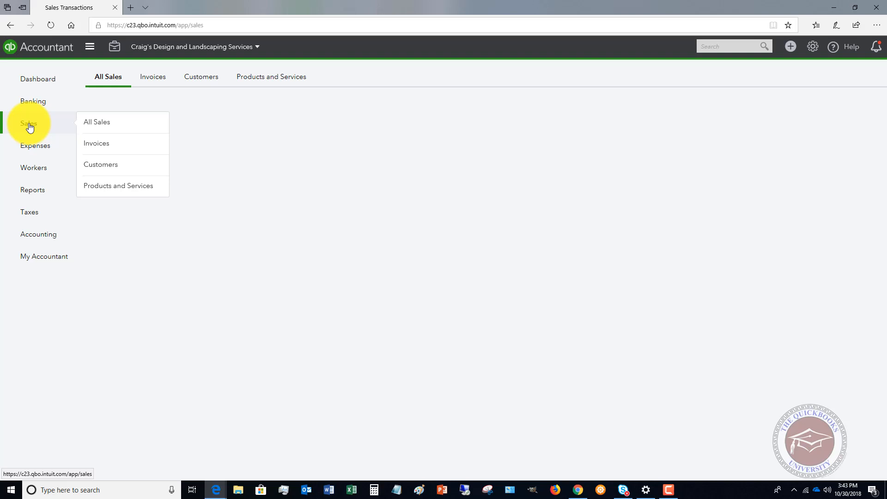
left_click(97, 122)
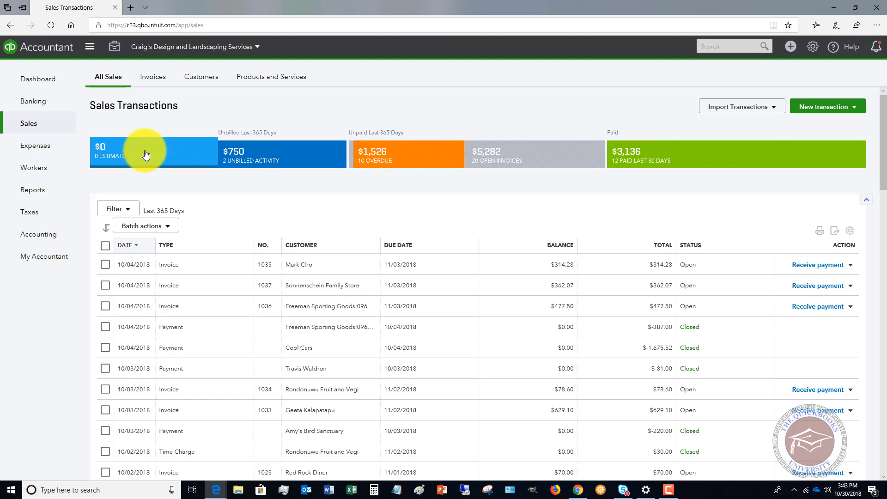
mouse_move(857, 105)
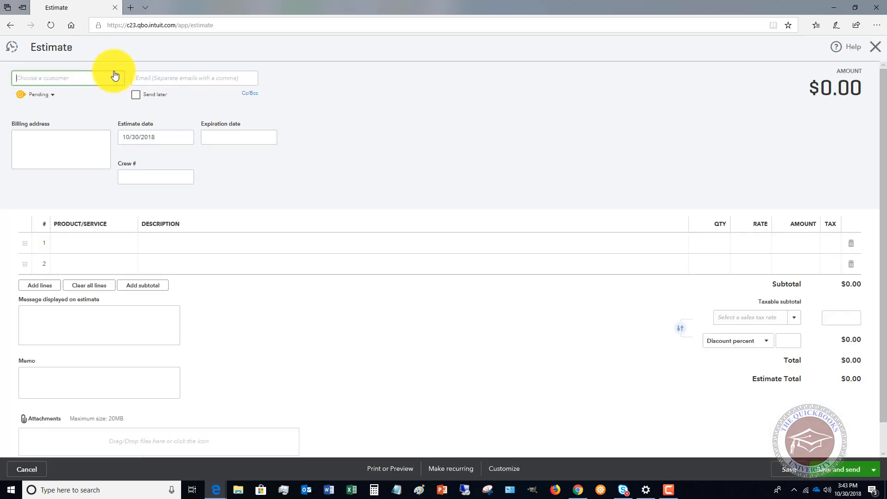
Estimate for Bill's Windsurf Shop with a Concrete line at rate 1000
left_click(62, 78)
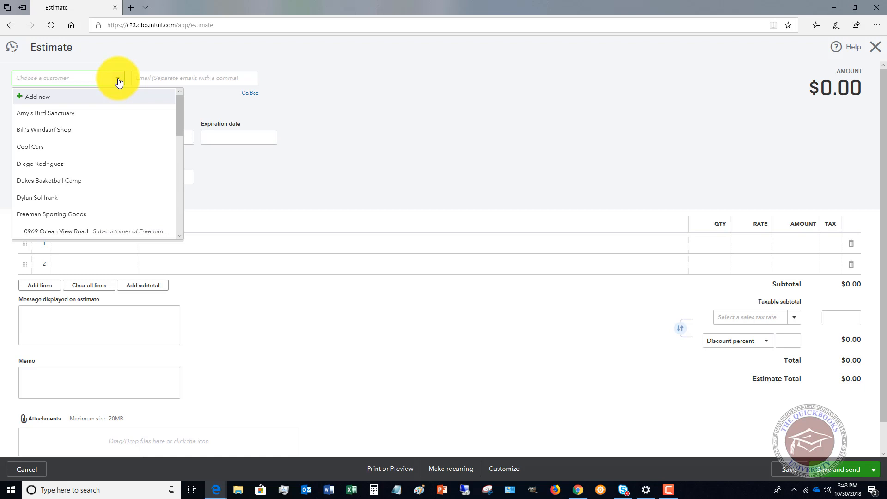
left_click(44, 129)
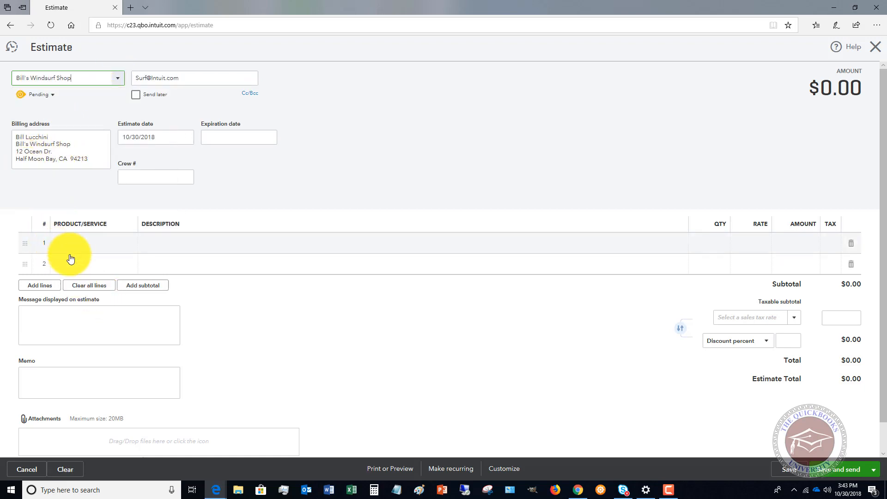
left_click(85, 243)
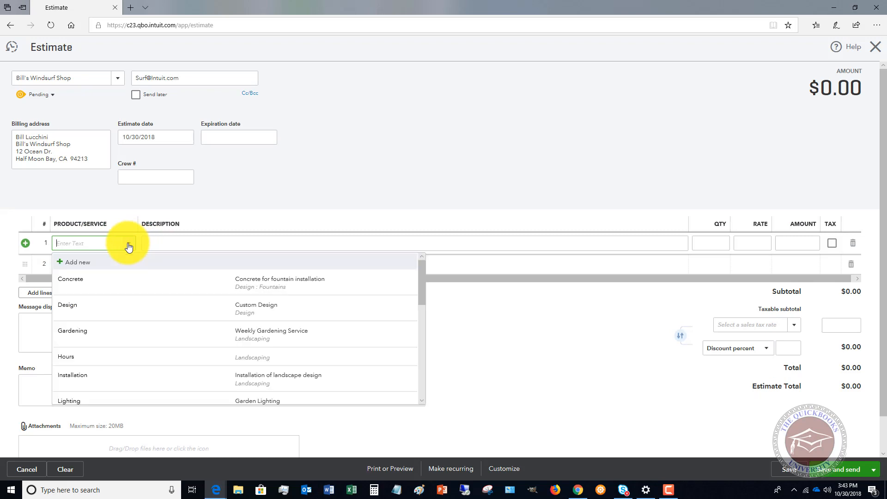
left_click(70, 279)
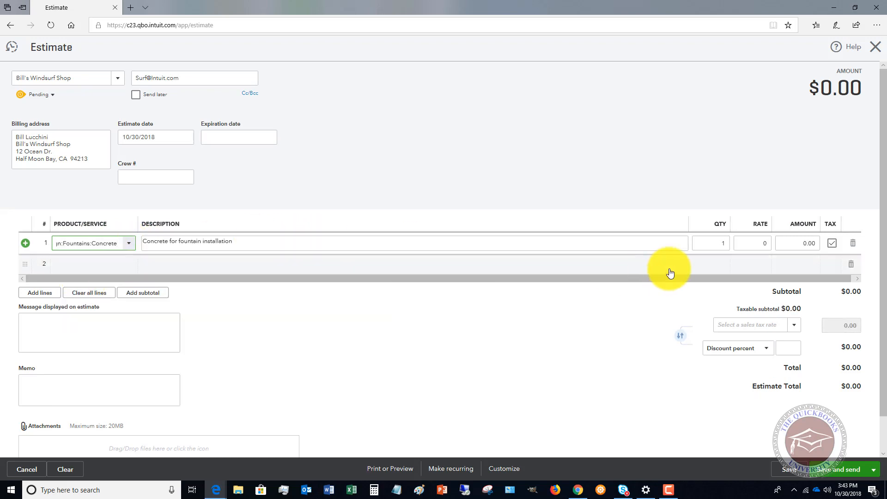
left_click(749, 243)
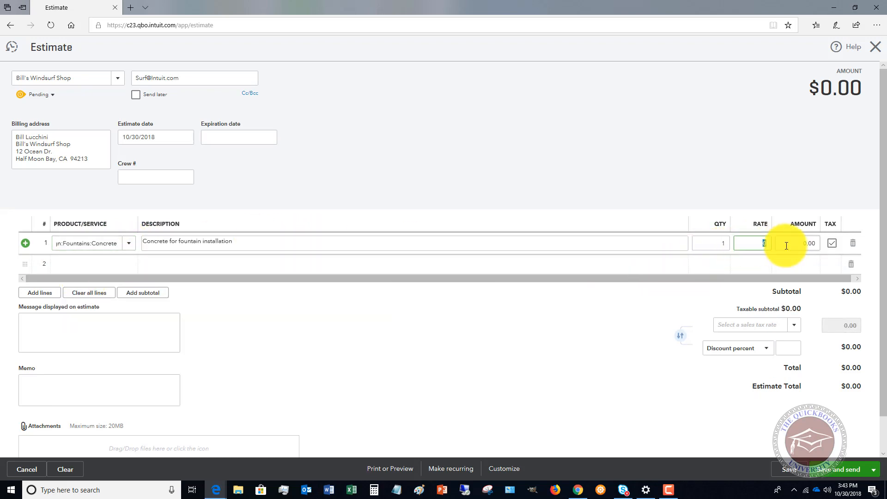
type("1000")
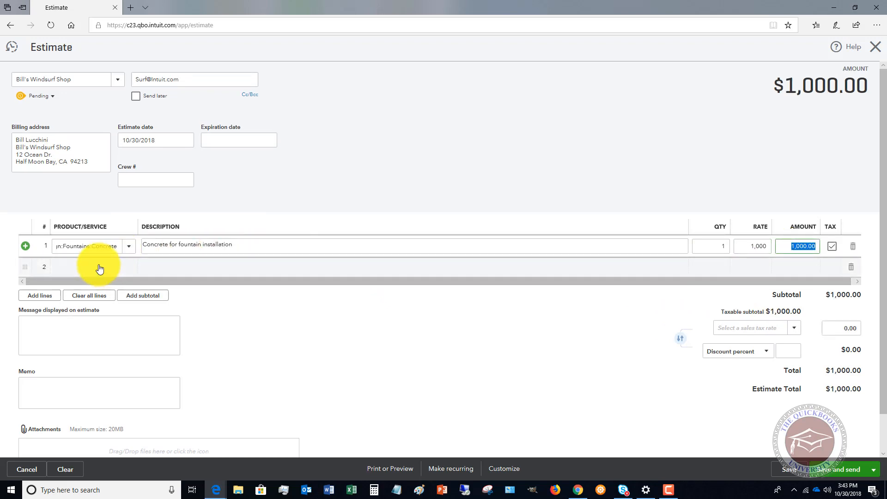
Add a second line for the Custom Design service at $1,500
left_click(90, 266)
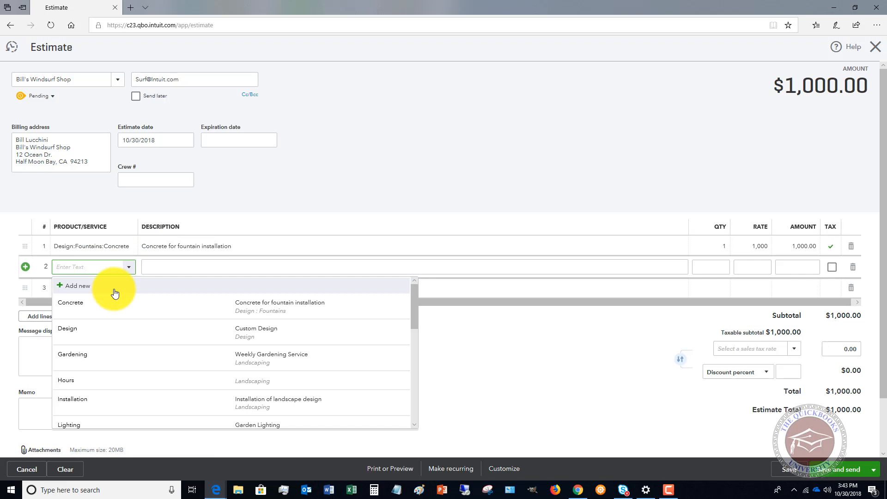
left_click(67, 328)
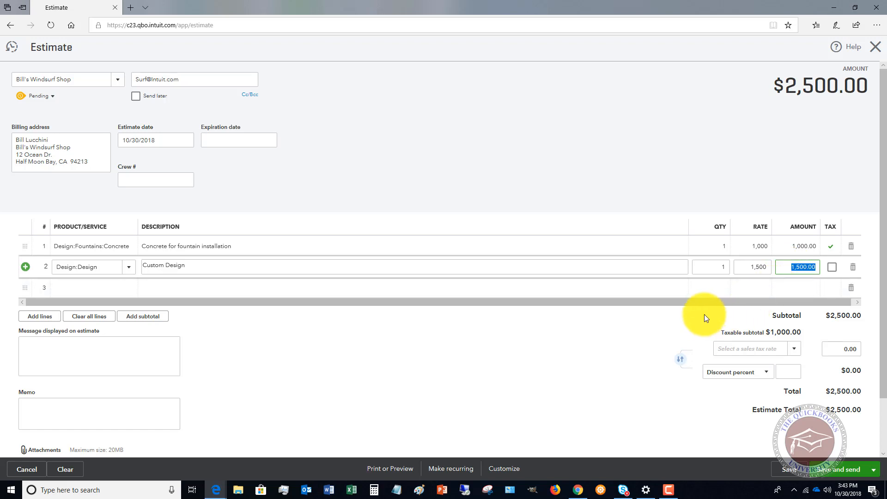
mouse_move(786, 418)
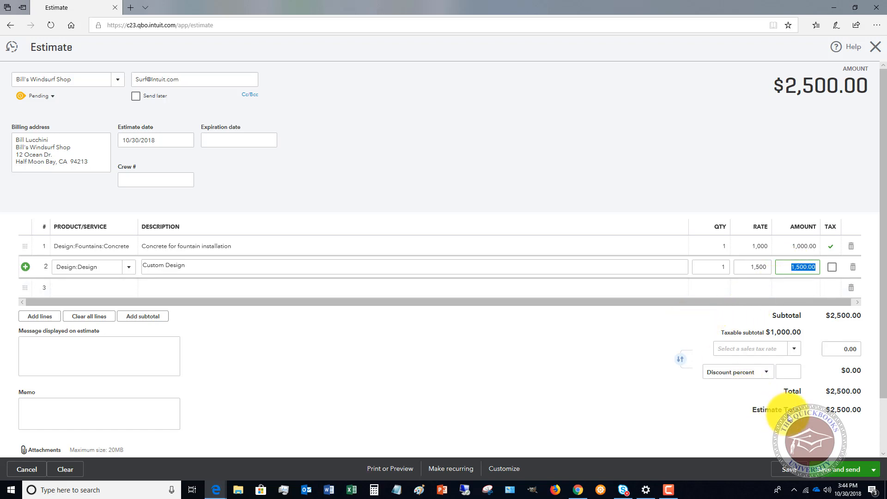
mouse_move(59, 101)
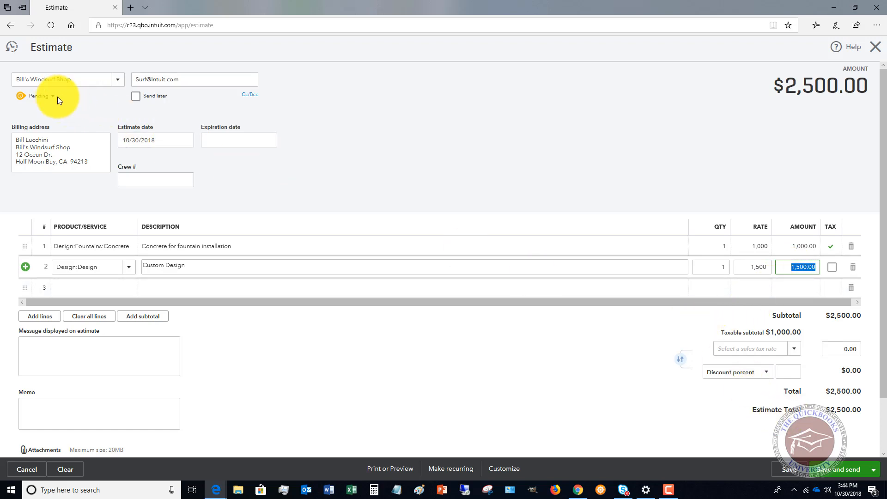
Change the estimate status from Pending to Accepted, then save and close it
left_click(40, 95)
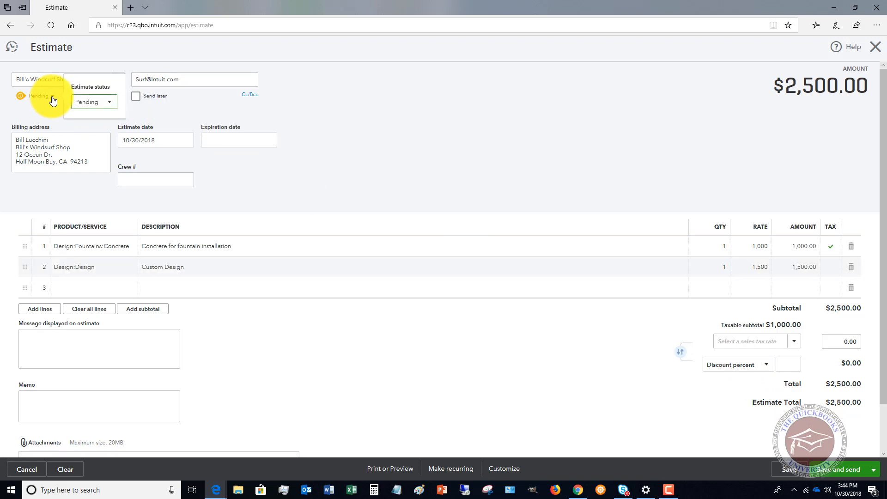
left_click(92, 103)
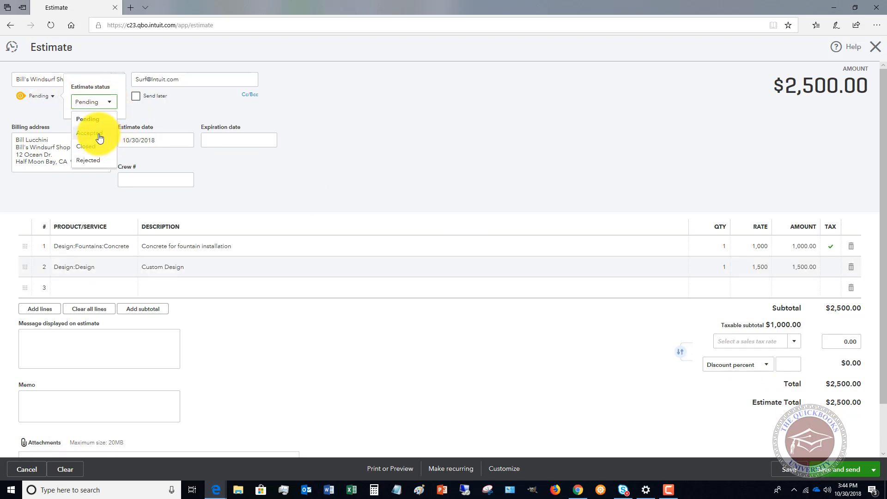
left_click(89, 132)
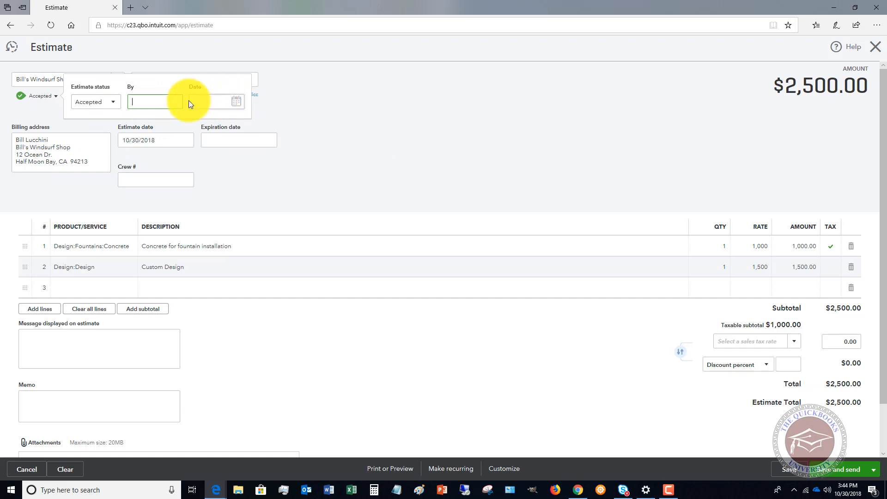
left_click(235, 101)
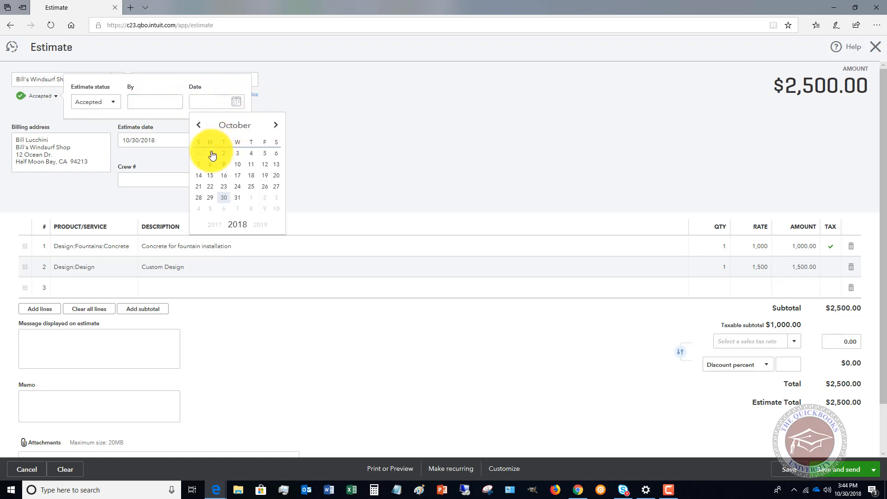
left_click(223, 154)
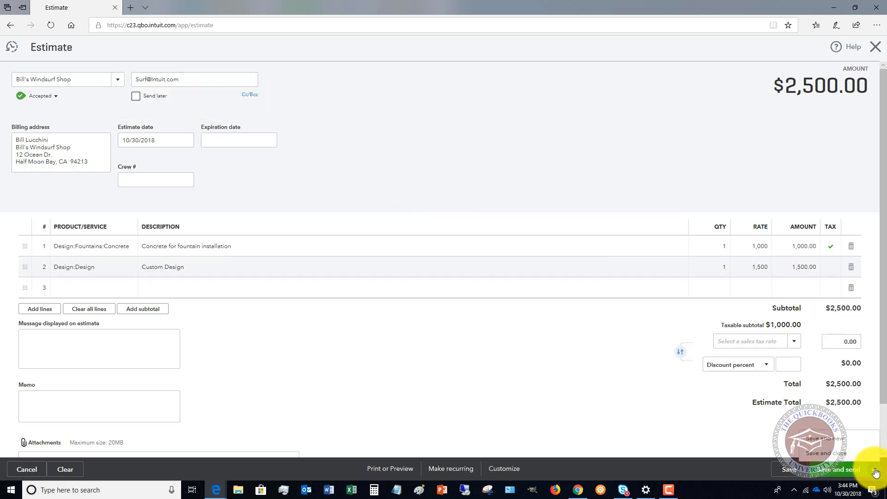
mouse_move(809, 379)
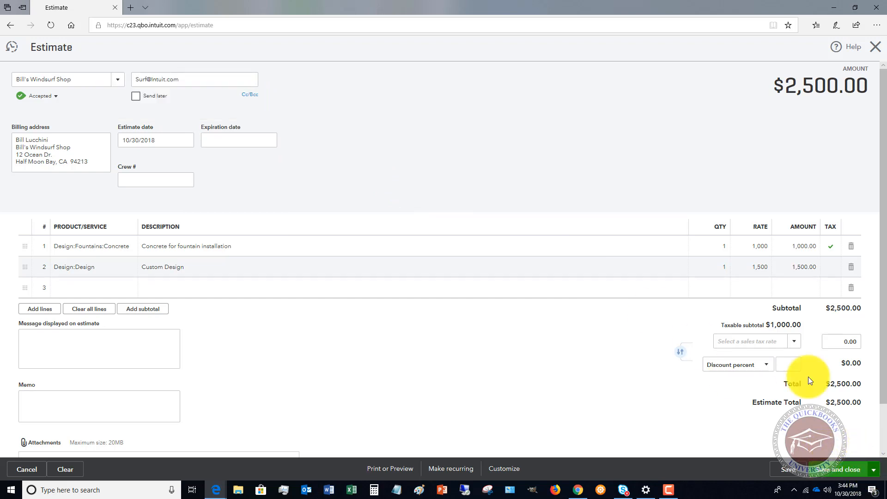
left_click(837, 469)
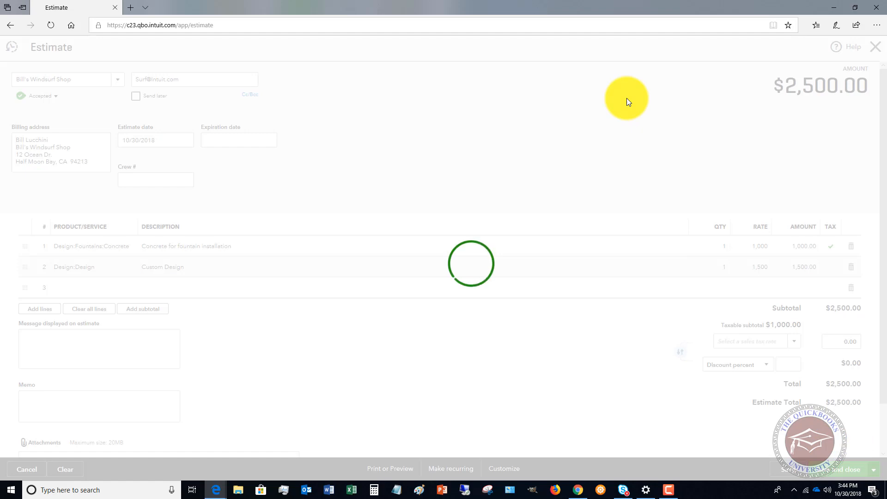
Filter Sales Transactions to open estimates, showing the accepted $2,500 estimate
left_click(839, 469)
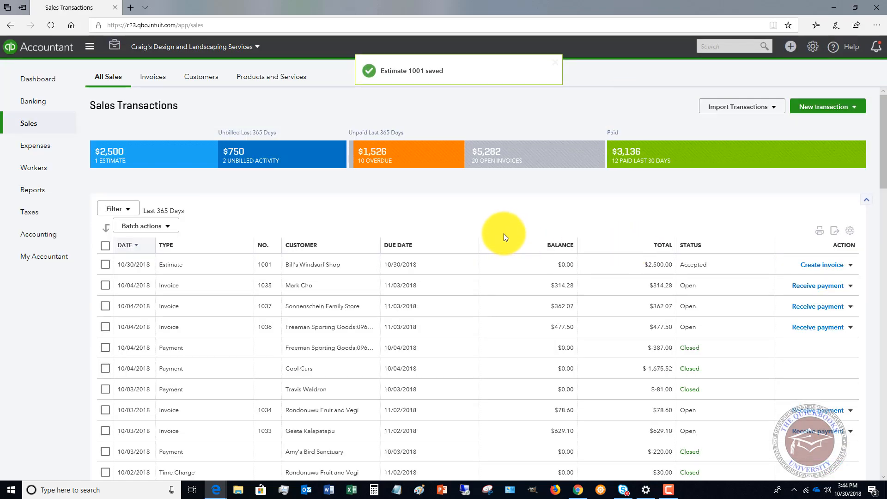
mouse_move(309, 202)
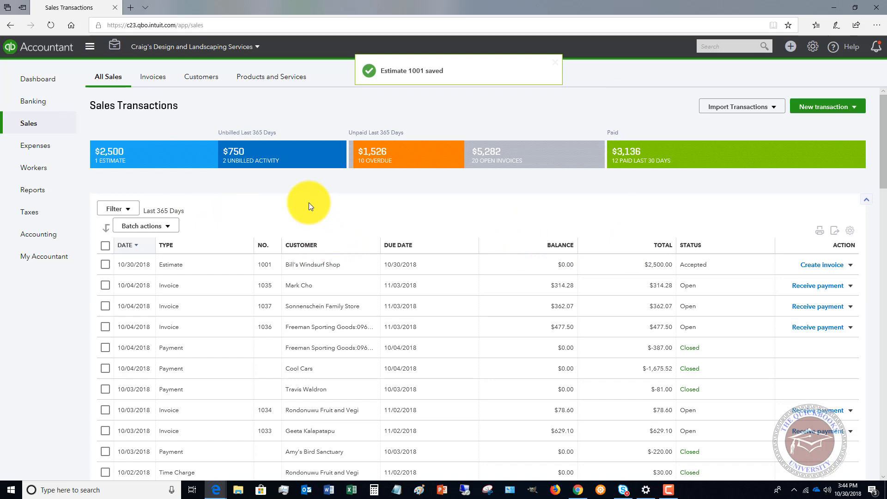
mouse_move(175, 154)
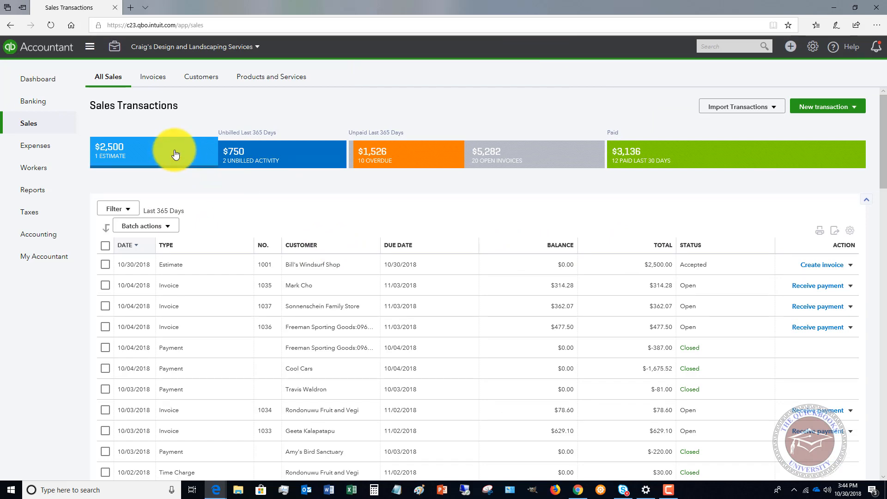
left_click(154, 153)
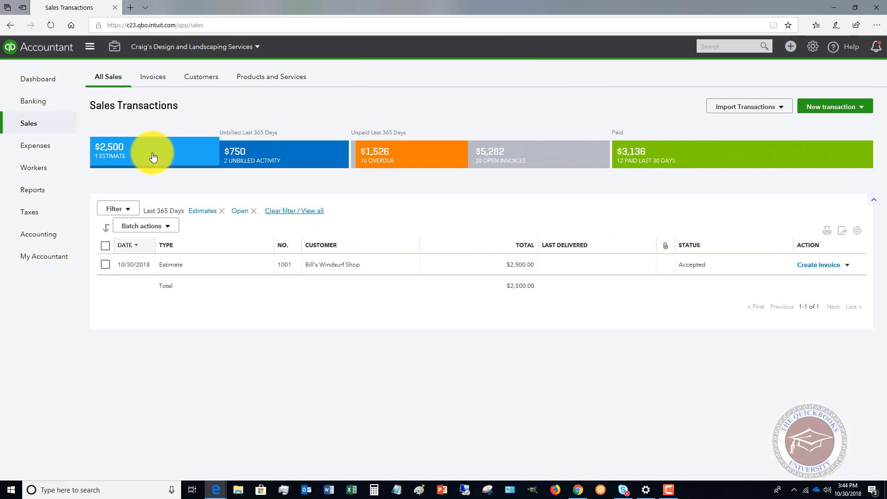
mouse_move(722, 324)
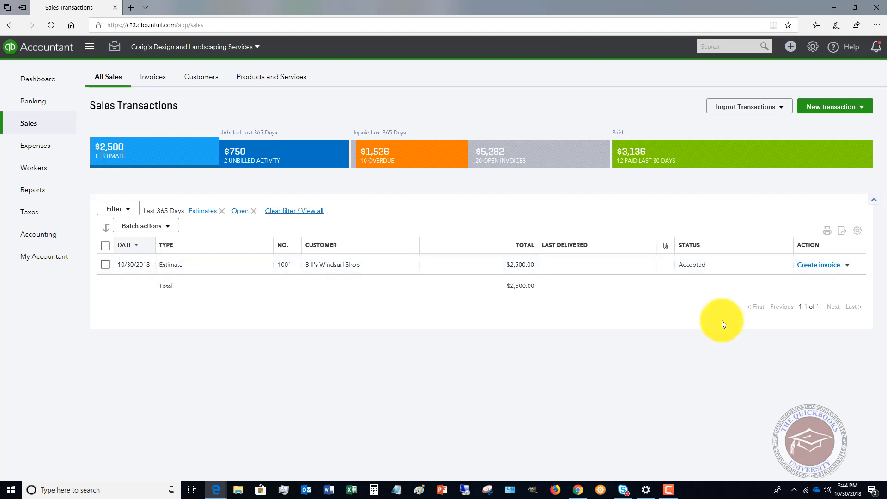
left_click(847, 265)
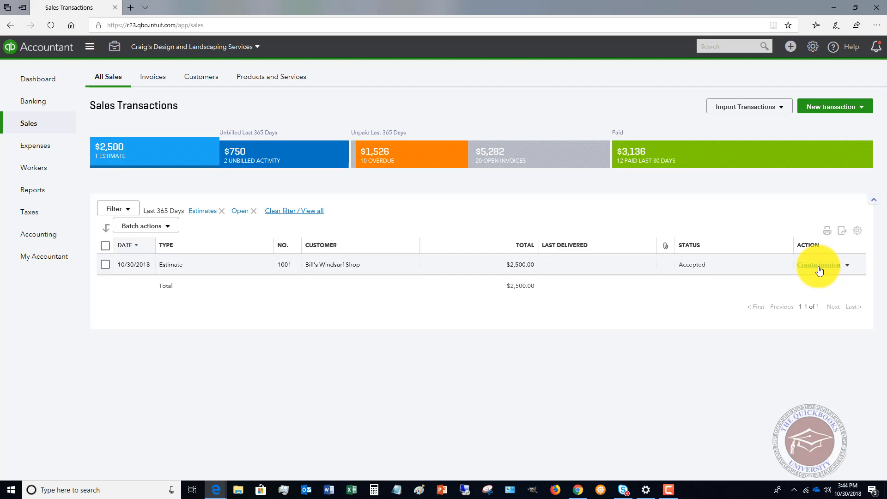
Create an invoice from estimate 1001 using 'Custom amount for each line'
left_click(818, 264)
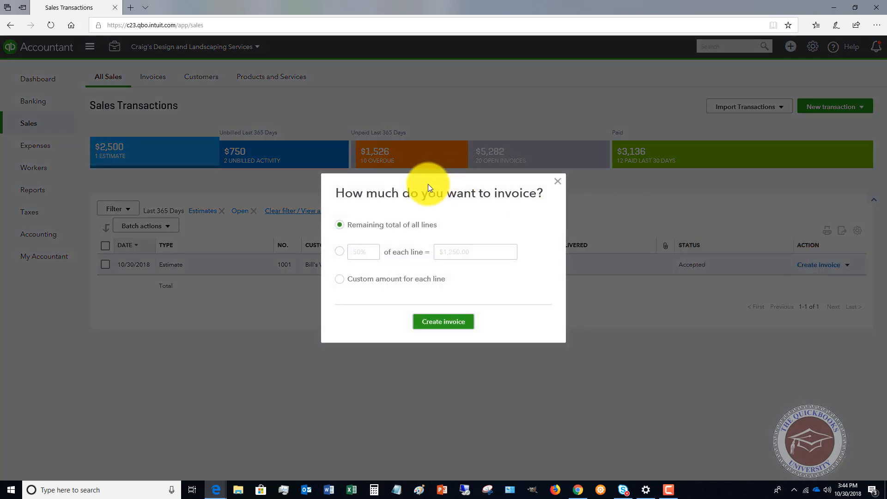
mouse_move(517, 207)
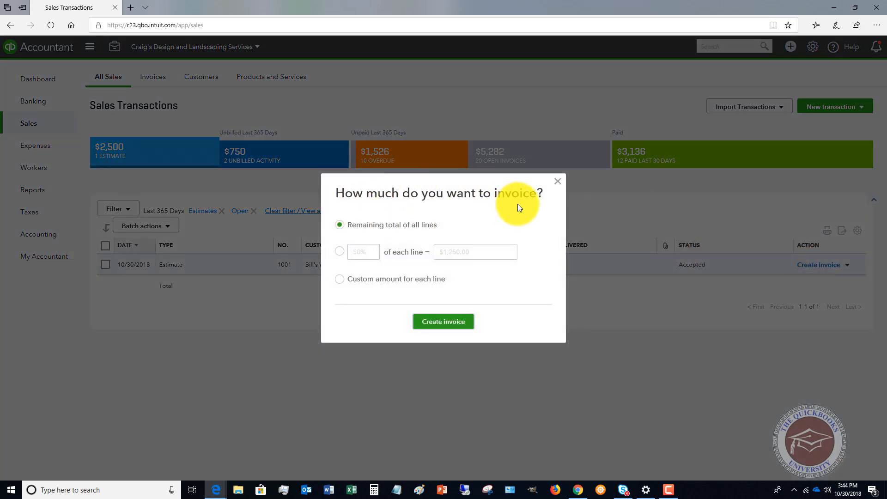
mouse_move(379, 195)
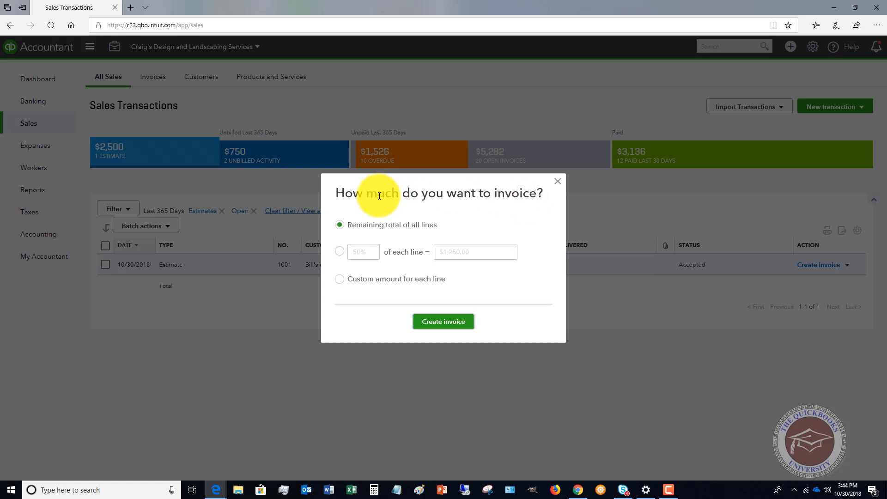
mouse_move(468, 199)
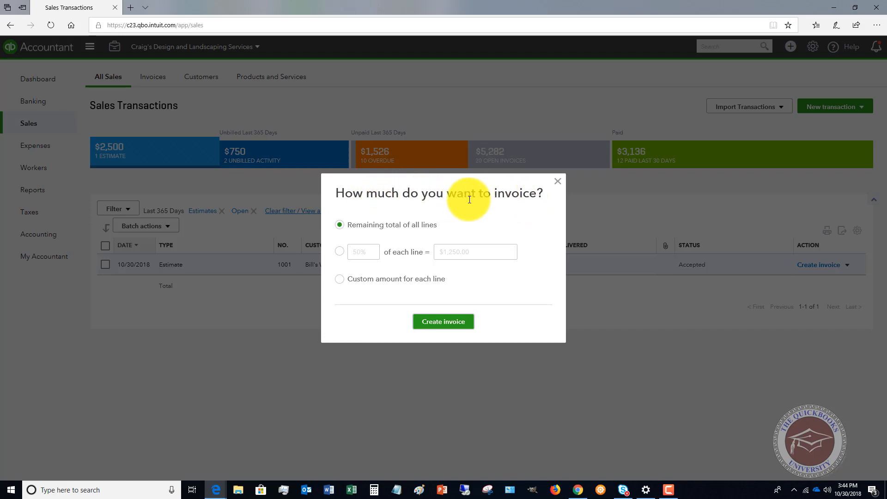
mouse_move(340, 251)
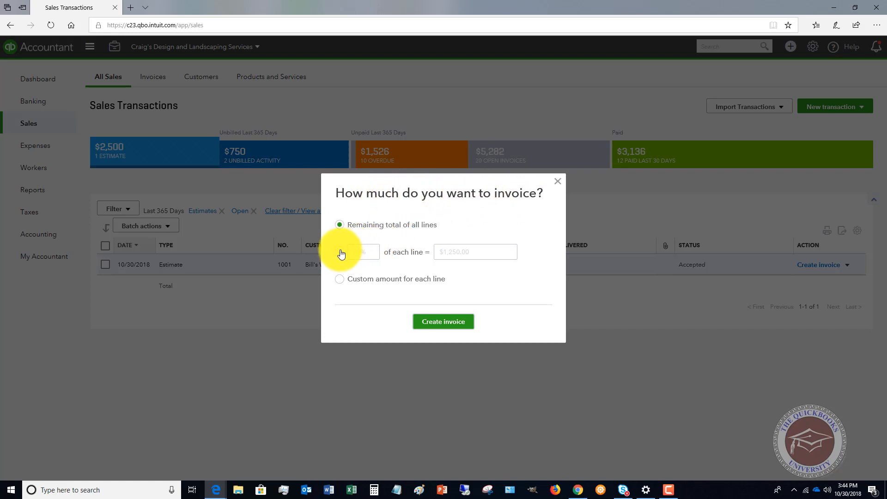
left_click(340, 251)
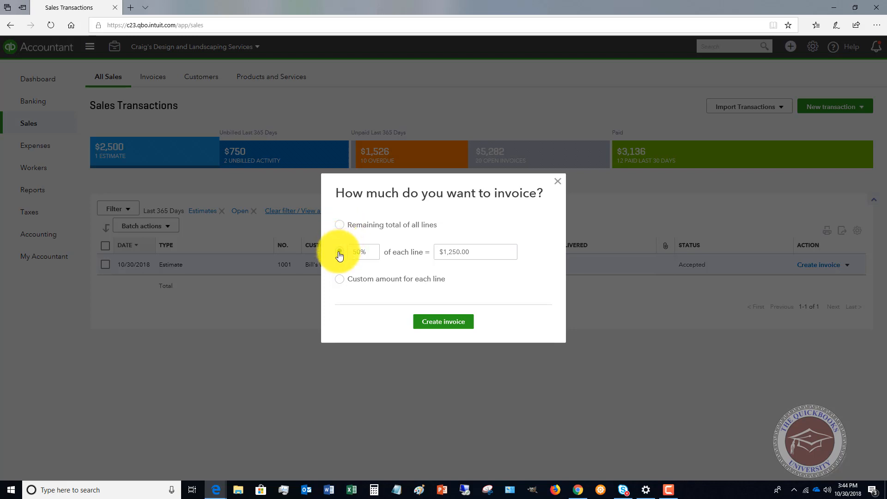
left_click(339, 225)
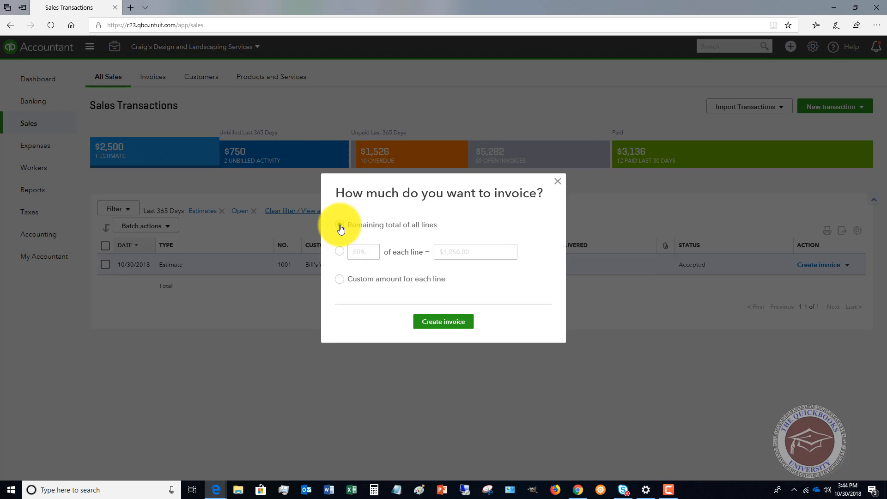
left_click(339, 225)
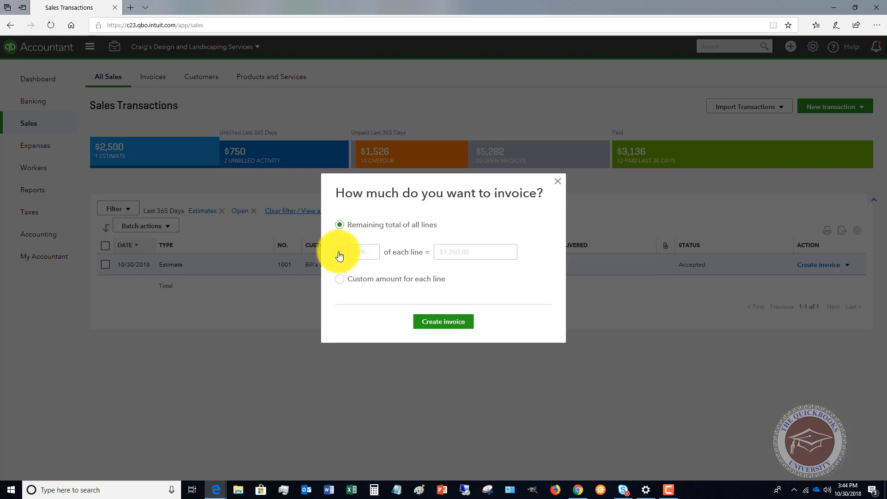
left_click(339, 251)
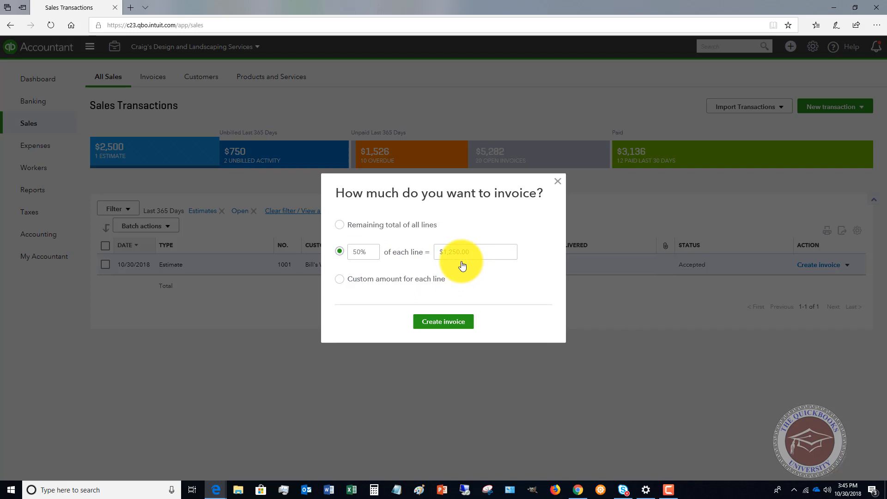
left_click(339, 279)
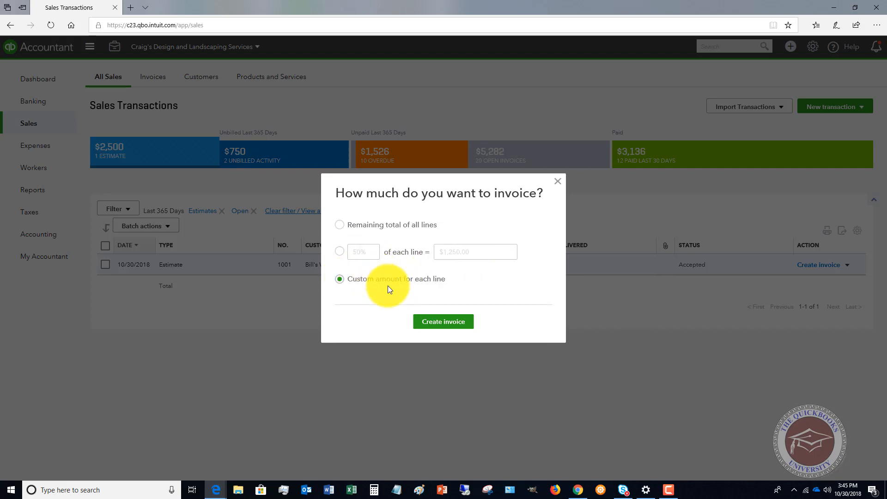
mouse_move(402, 288)
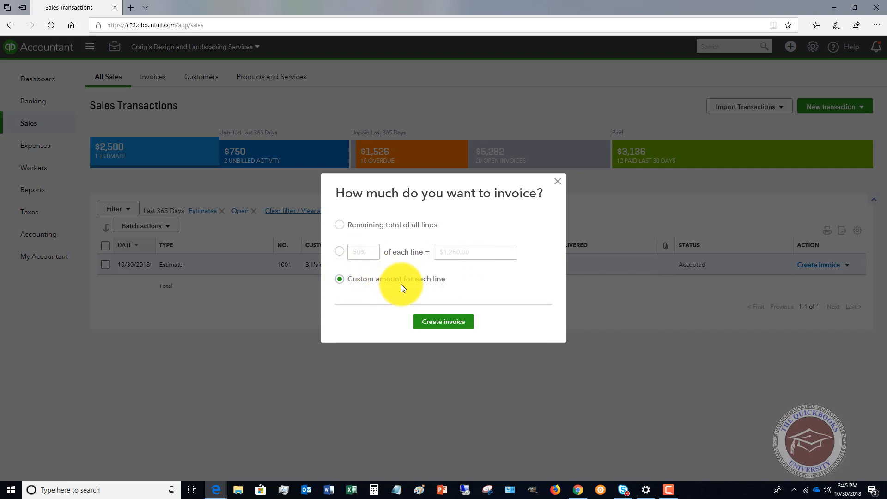
mouse_move(340, 251)
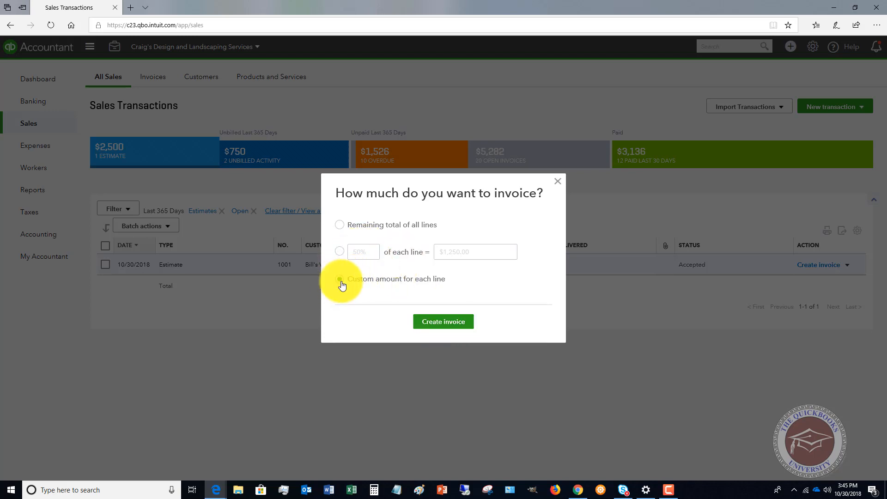
left_click(339, 278)
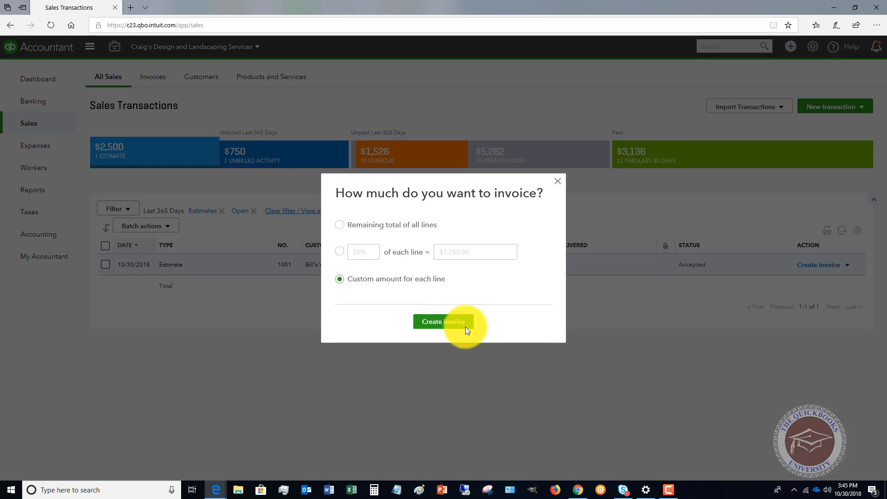
left_click(442, 321)
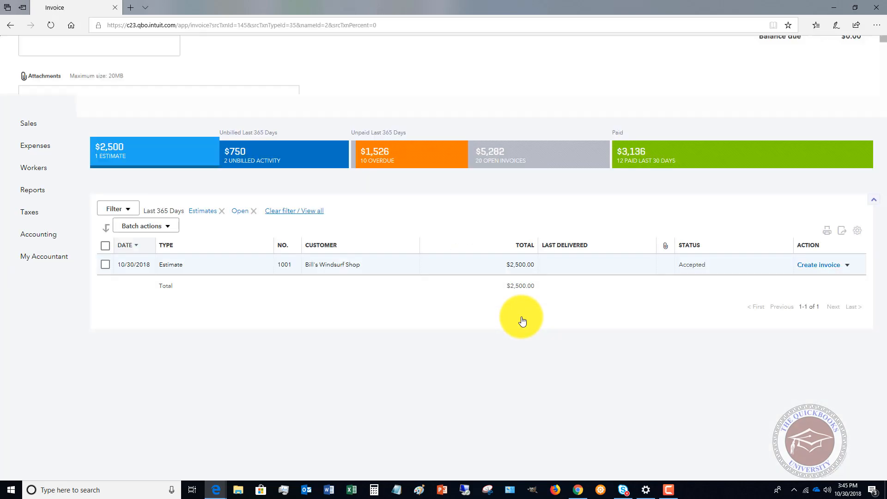
Bill the Concrete line by percent at 0% due
left_click(816, 264)
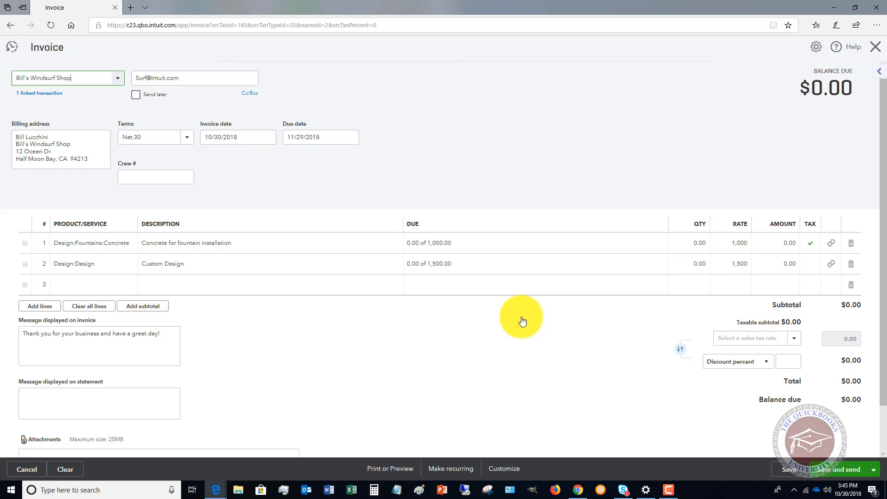
mouse_move(555, 183)
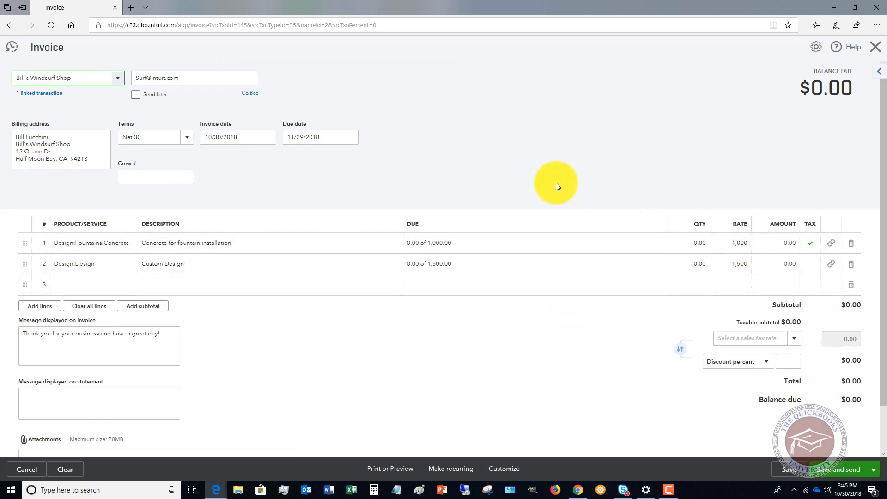
mouse_move(489, 173)
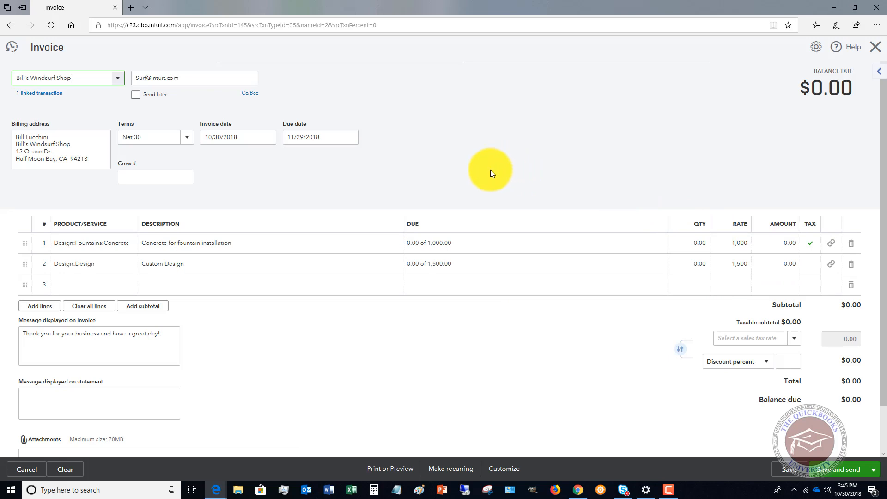
left_click(428, 243)
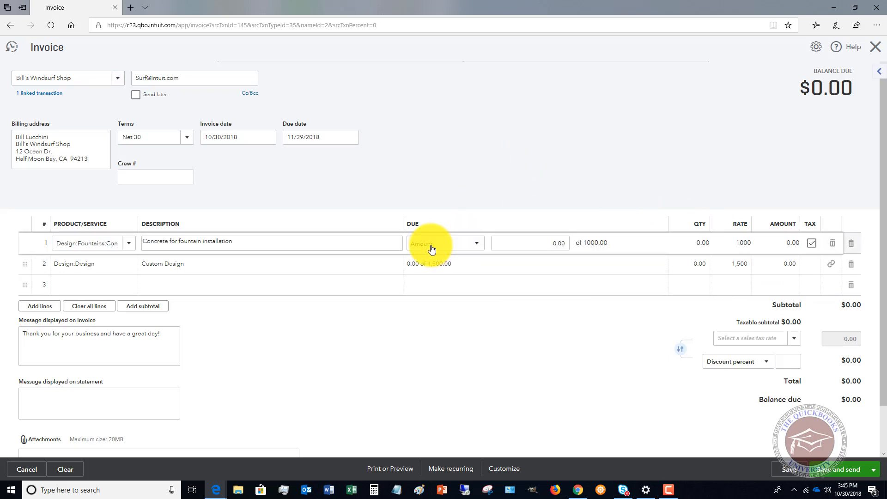
left_click(475, 243)
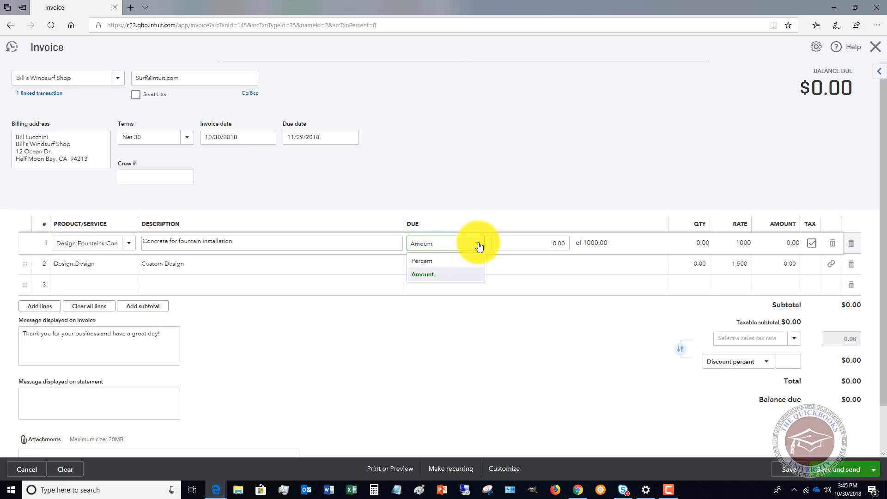
left_click(421, 260)
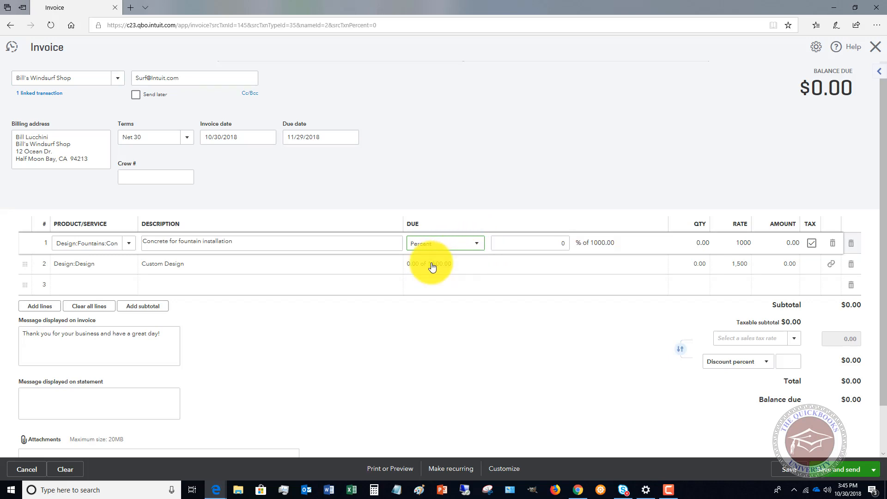
left_click(528, 243)
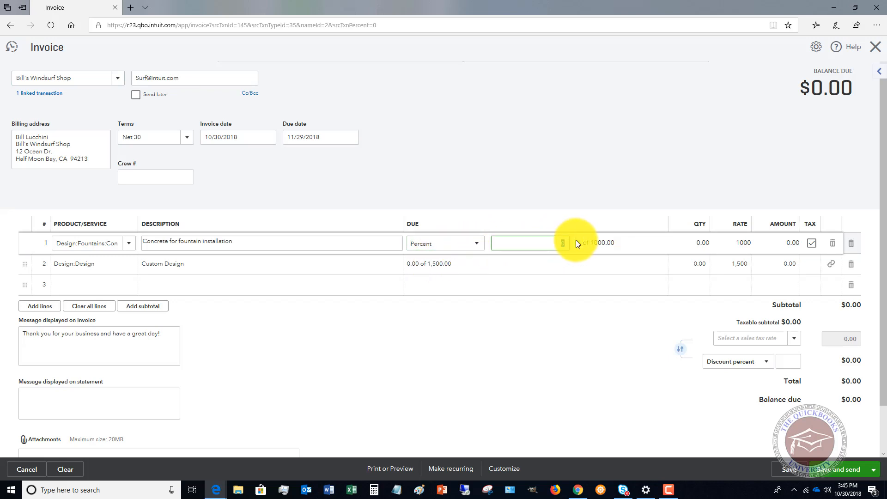
mouse_move(560, 248)
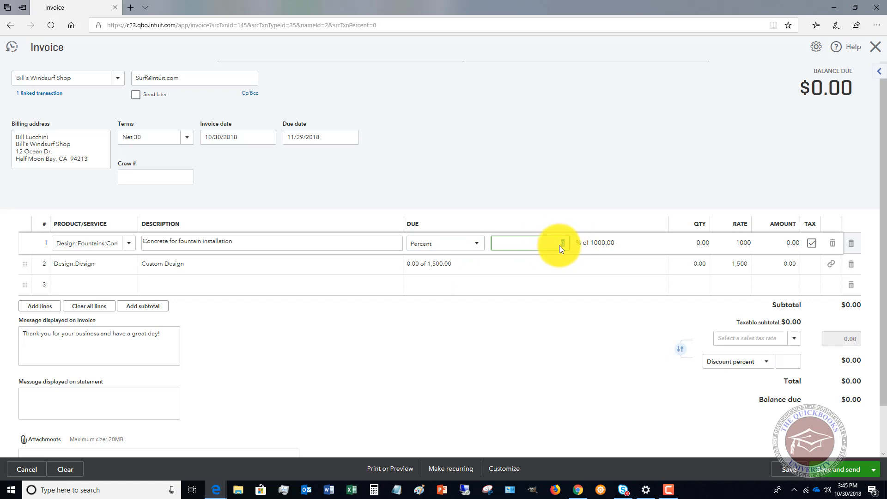
mouse_move(565, 247)
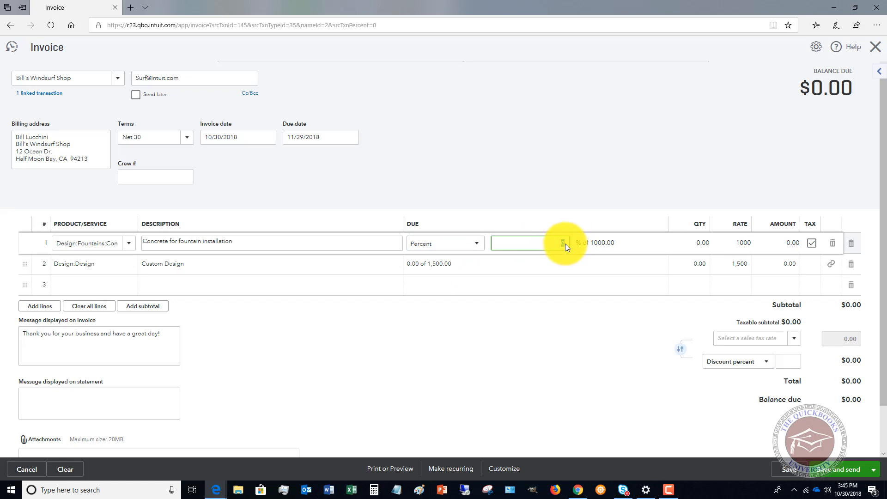
Bill Custom Design at 100% and save and close the $1,500 invoice
left_click(443, 263)
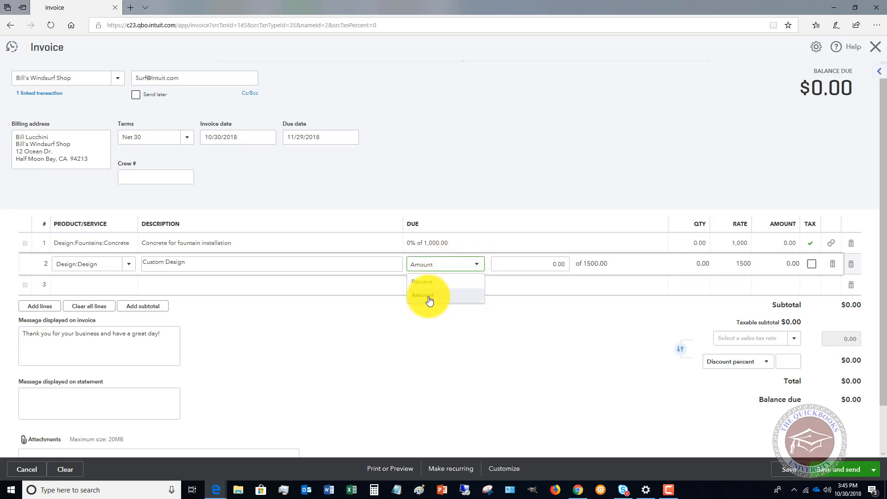
left_click(421, 282)
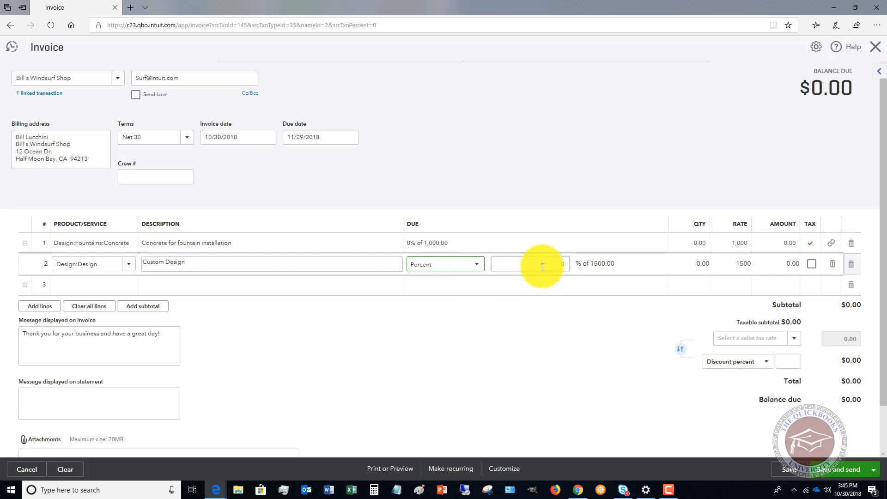
type("100")
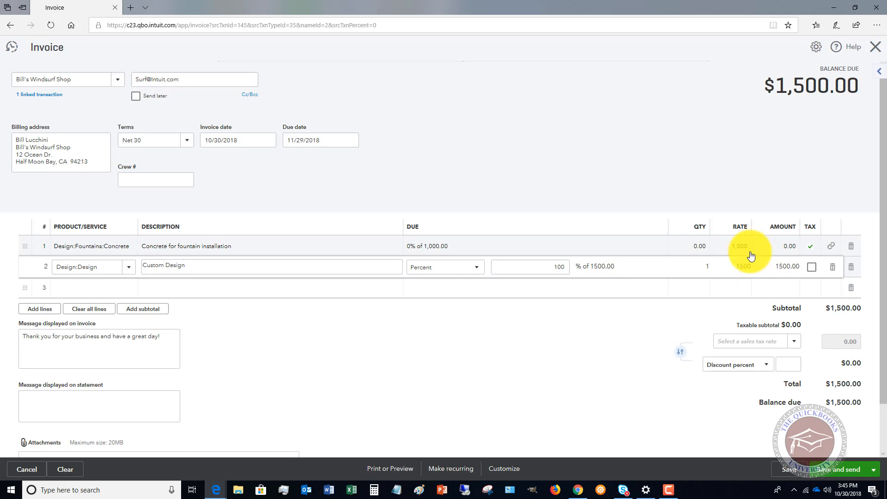
left_click(874, 469)
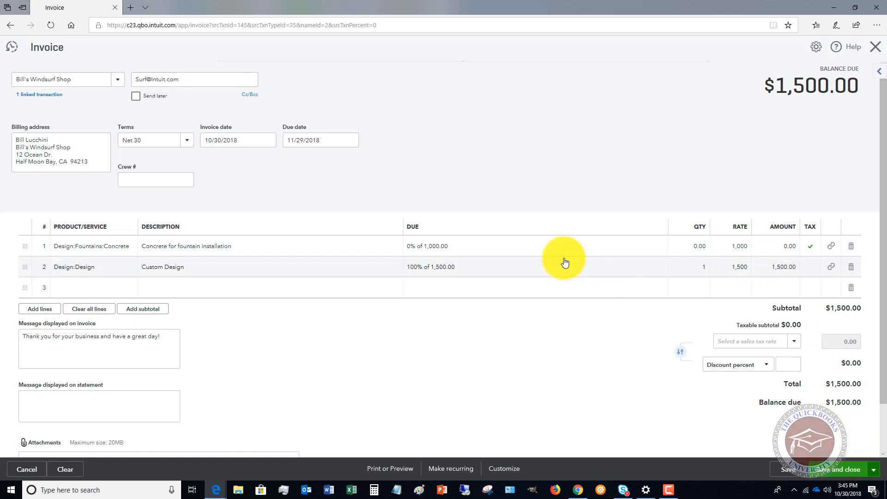
left_click(836, 469)
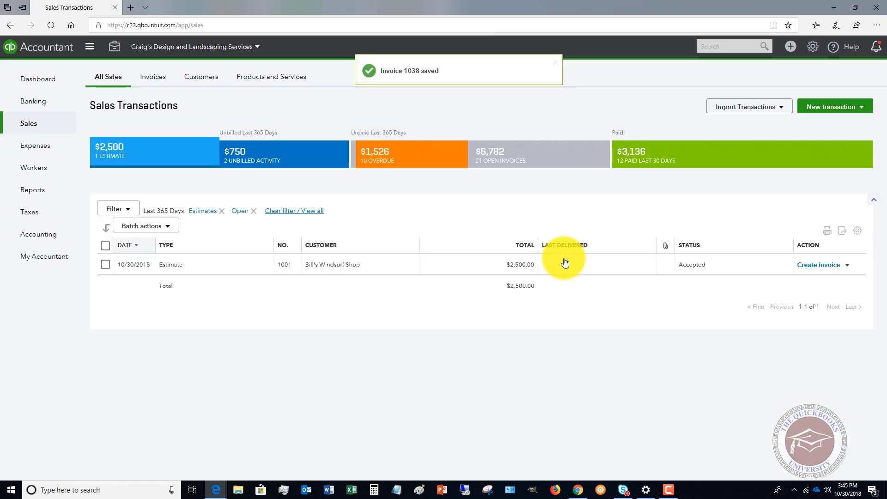
mouse_move(474, 191)
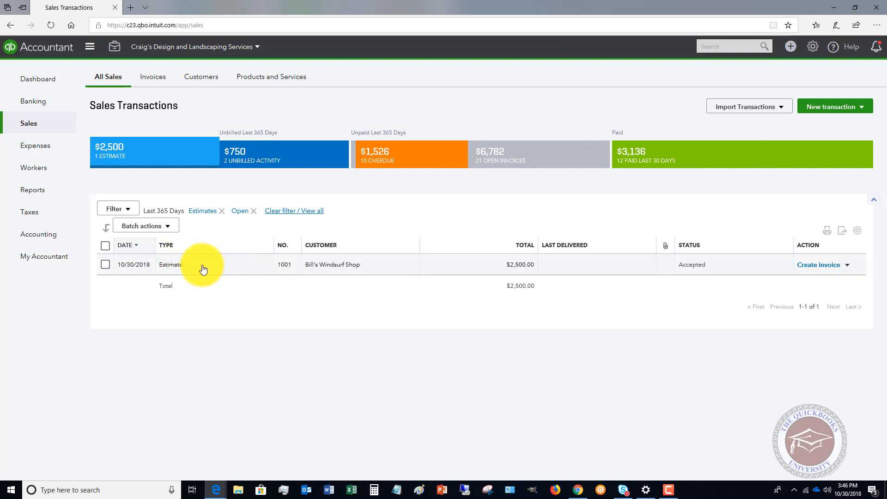
mouse_move(813, 279)
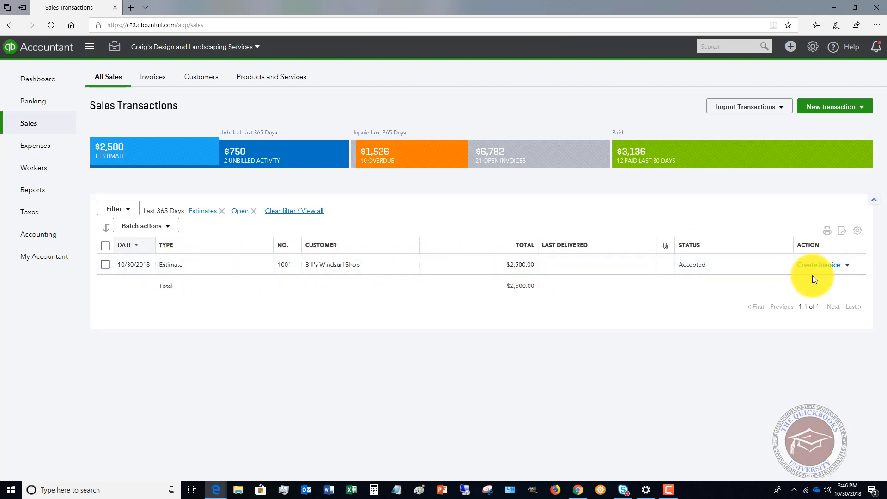
Create a second invoice from the estimate for the remaining total of all lines ($1,000)
left_click(819, 264)
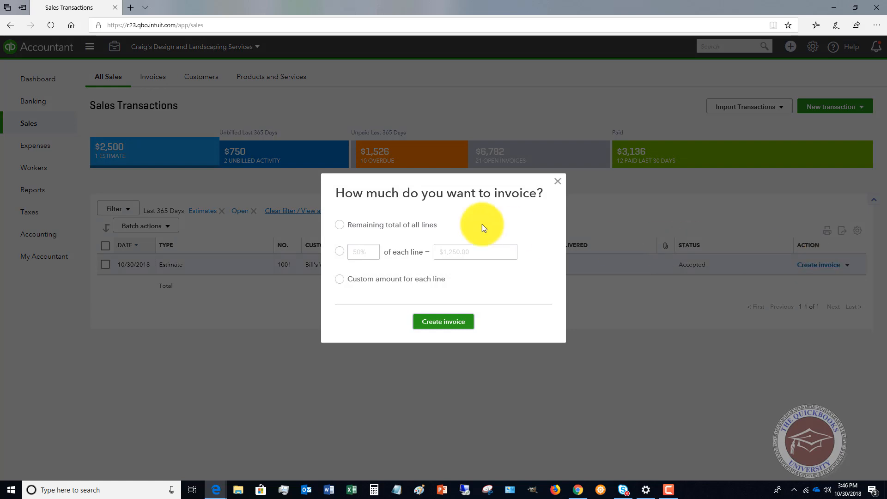
left_click(339, 224)
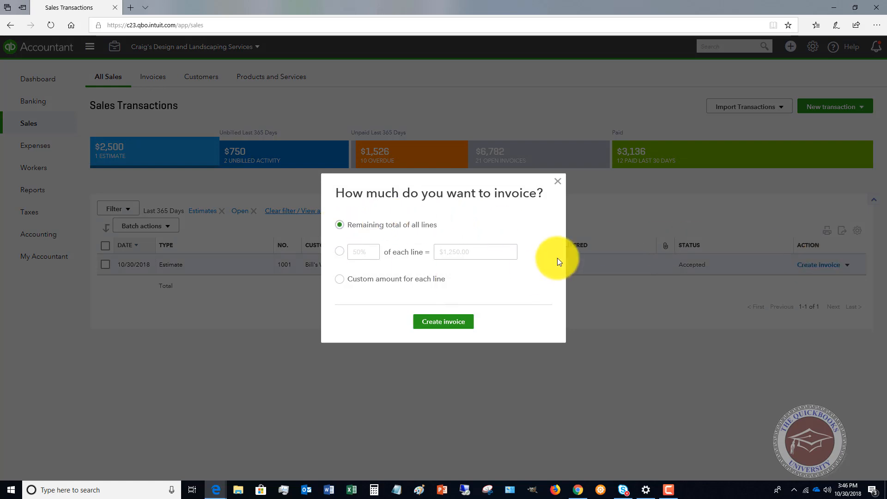
mouse_move(443, 321)
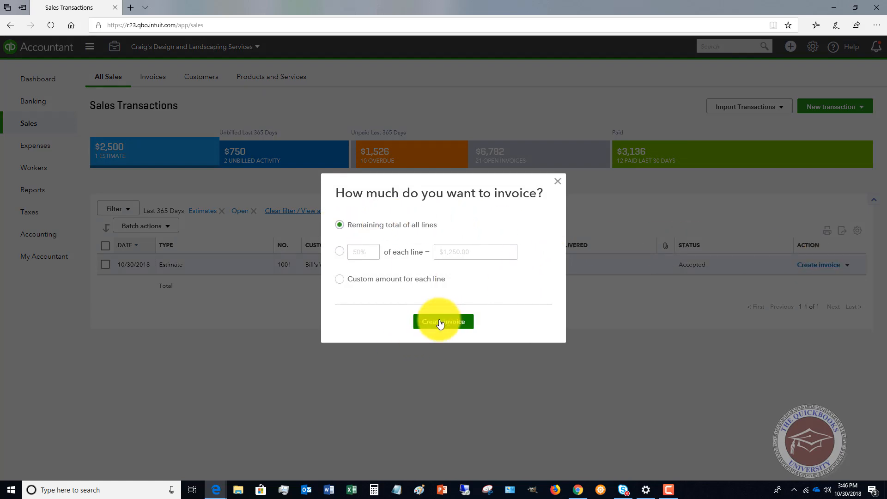
left_click(442, 322)
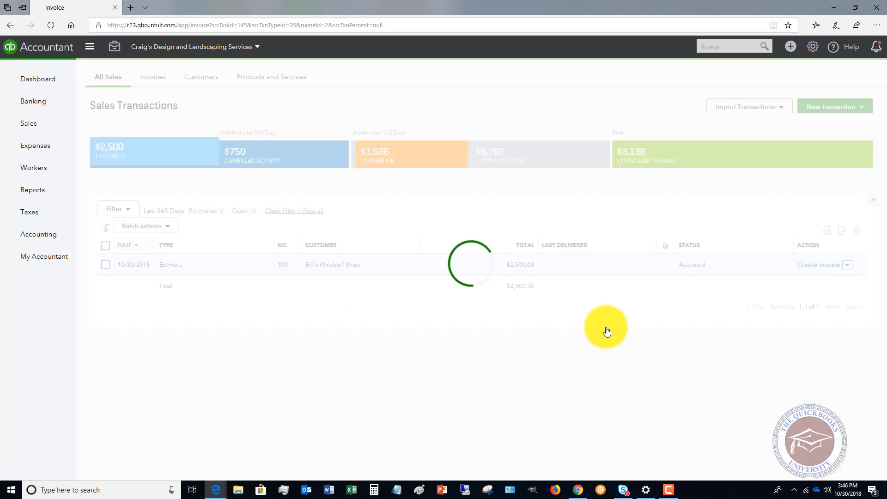
left_click(818, 264)
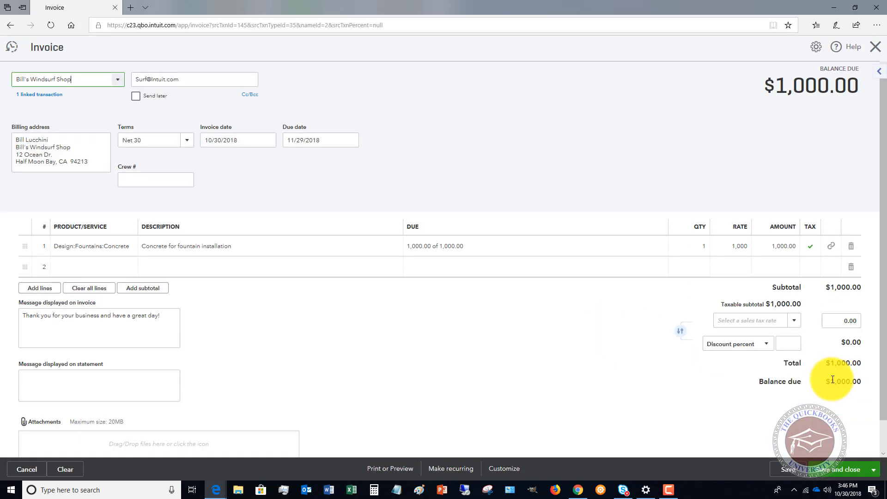
mouse_move(785, 257)
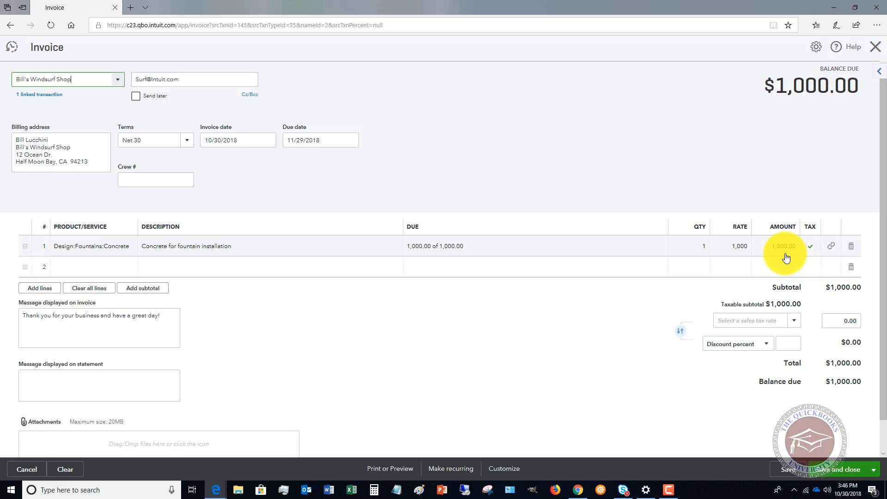
mouse_move(494, 252)
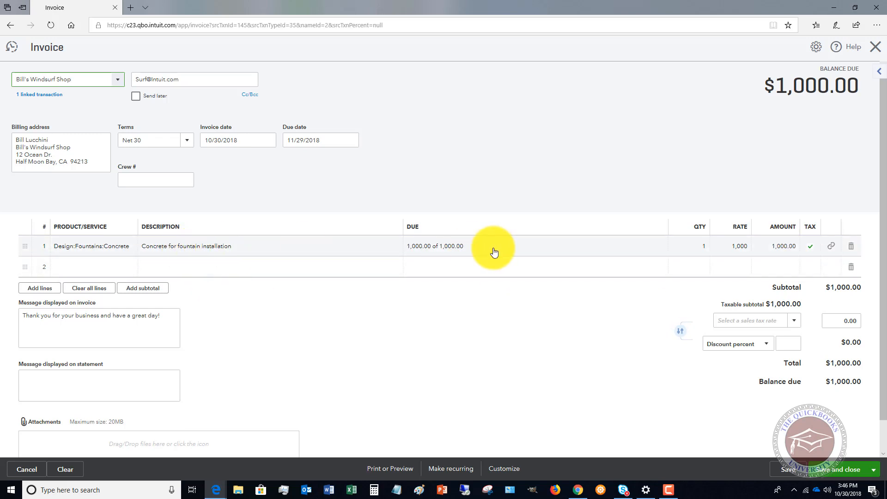
mouse_move(543, 301)
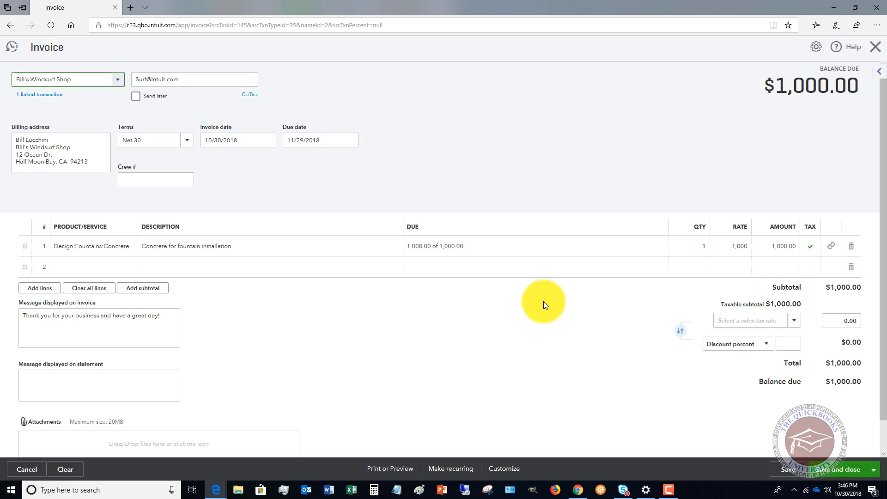
Save and close the $1,000 concrete invoice 1039
left_click(67, 79)
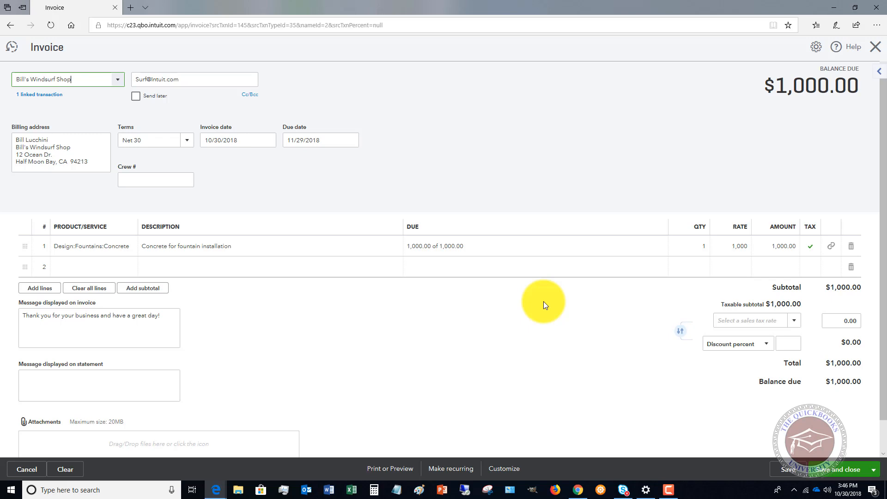
mouse_move(837, 479)
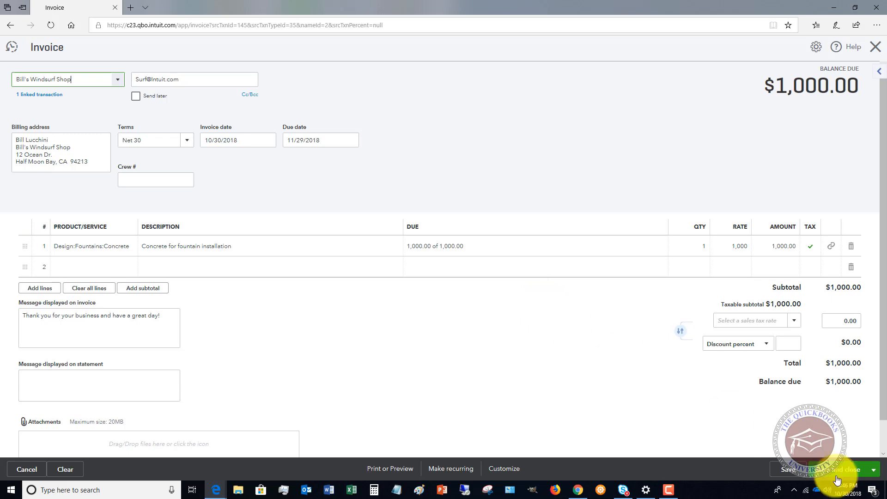
left_click(842, 469)
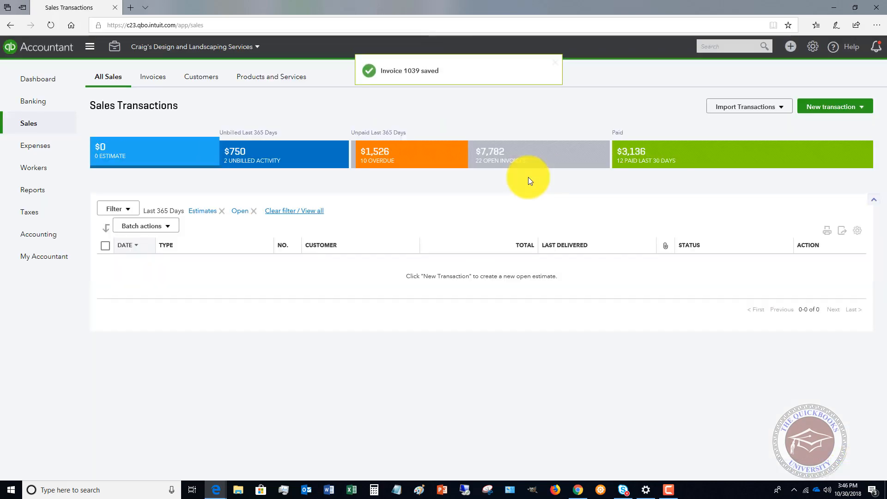
mouse_move(169, 152)
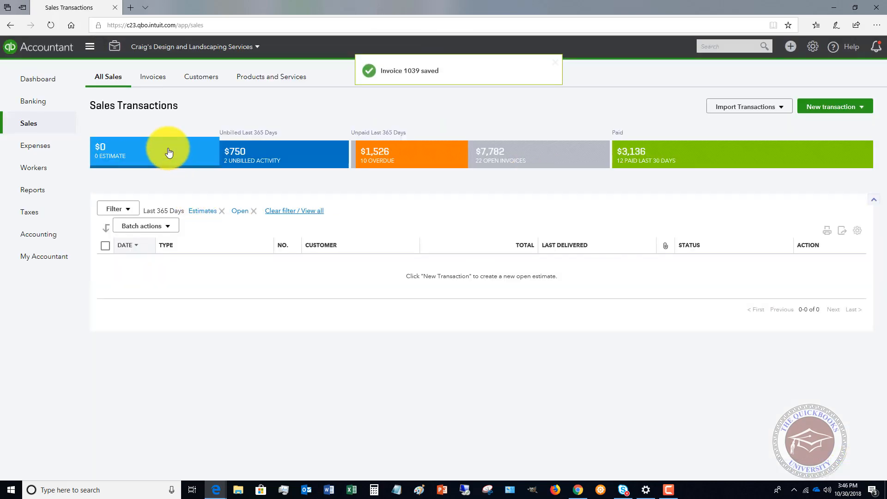
mouse_move(557, 151)
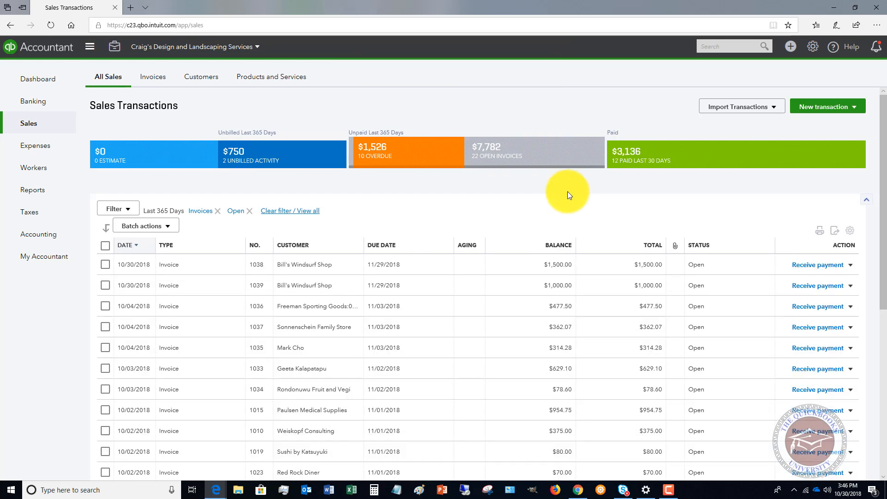
mouse_move(551, 288)
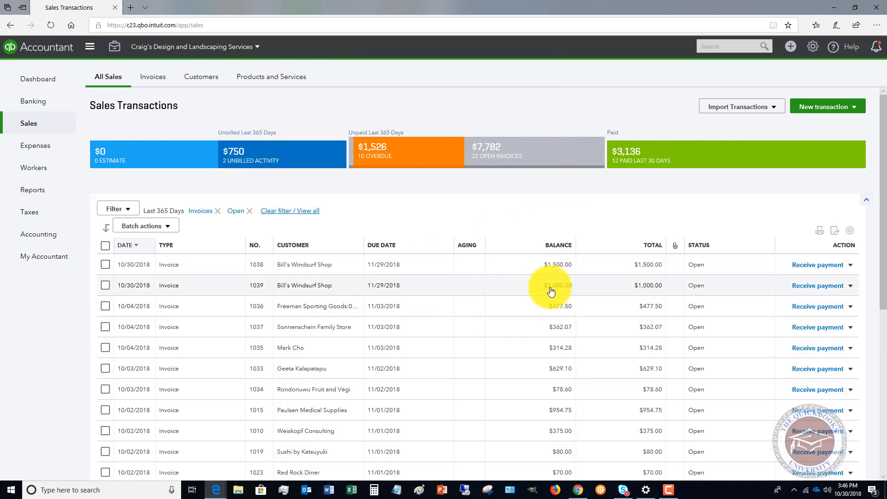
mouse_move(559, 273)
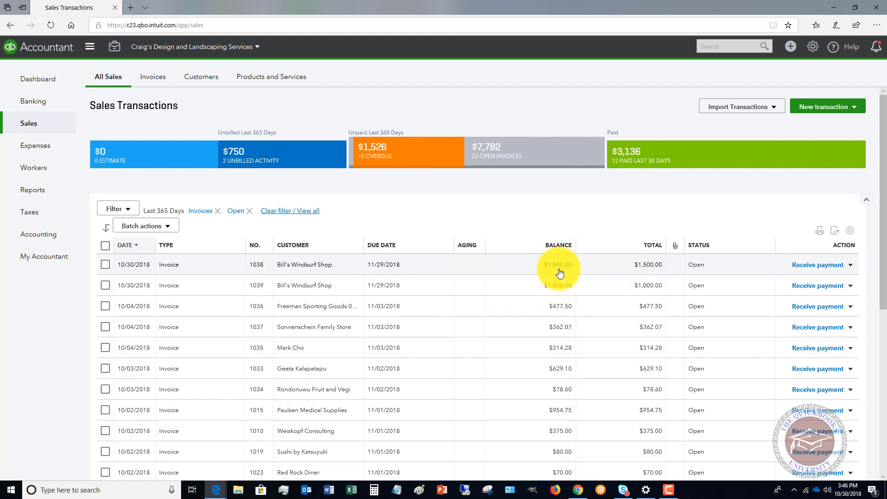
mouse_move(500, 218)
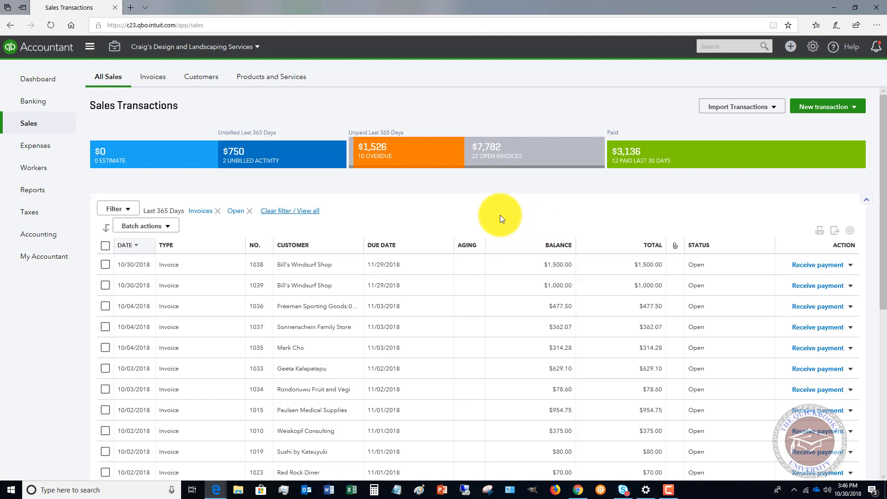